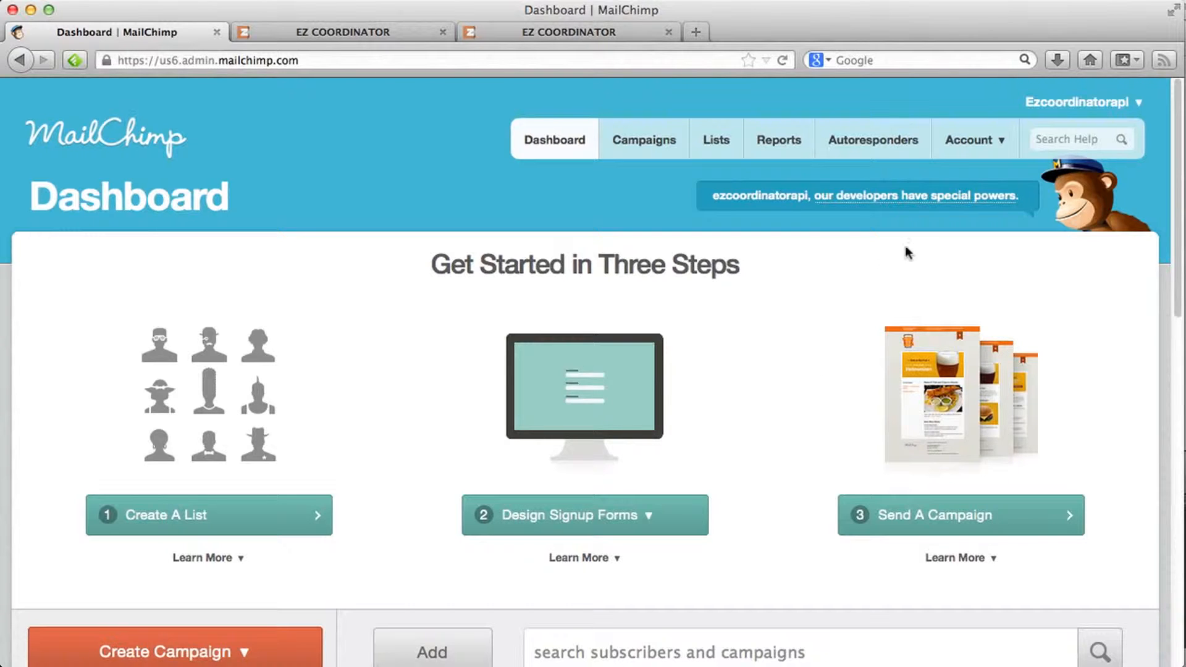
# Add a new API key under Account > API Keys & Authorized Apps and select it for copying
pyautogui.click(975, 139)
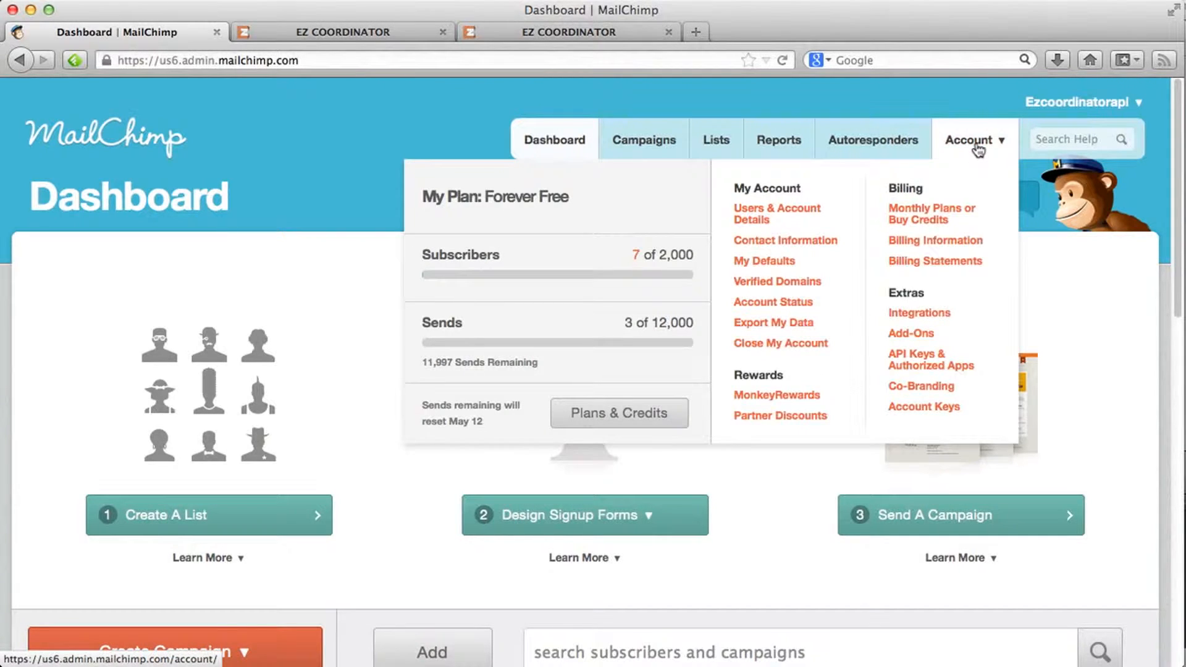
pyautogui.moveTo(907, 368)
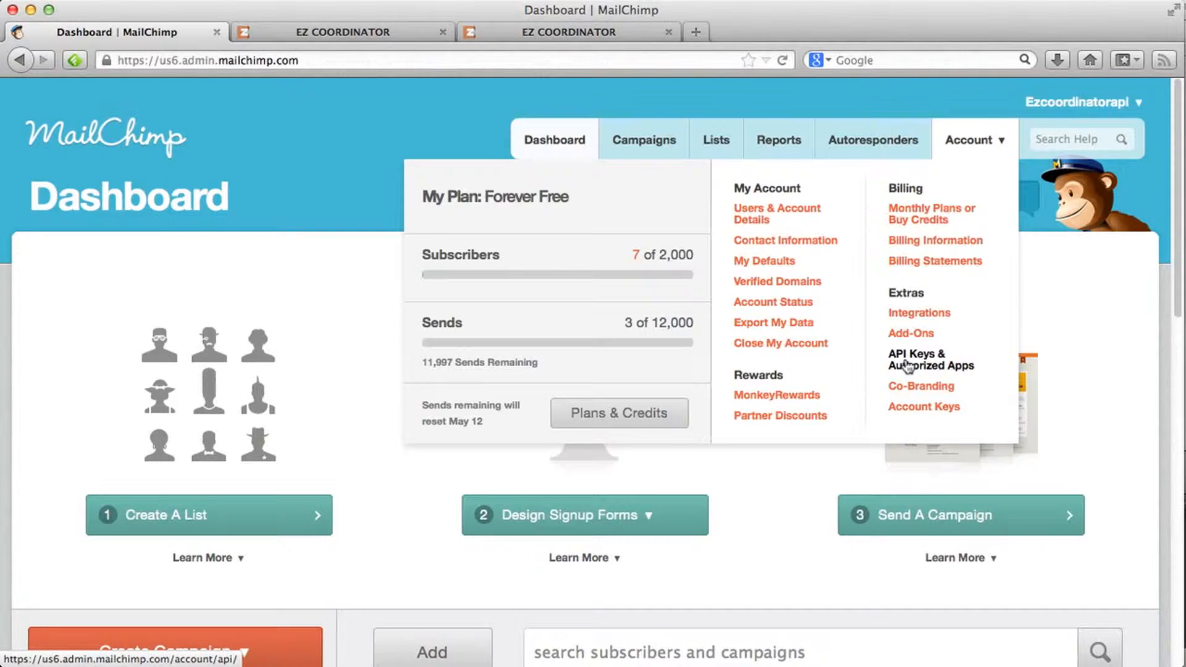
pyautogui.click(931, 359)
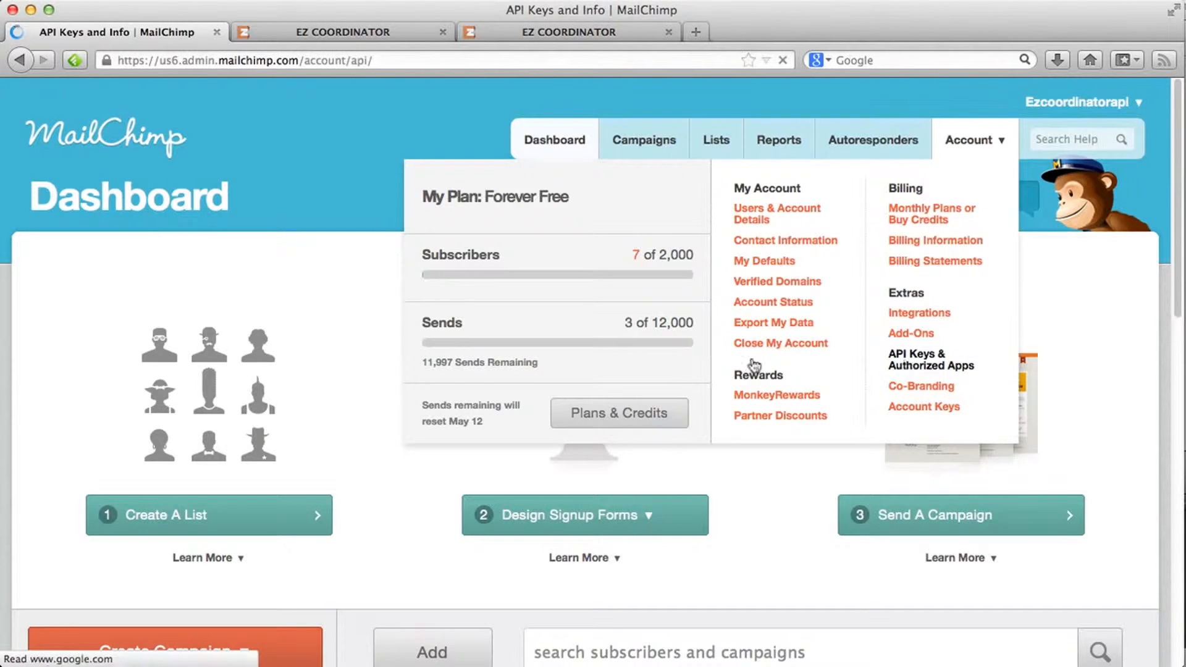
pyautogui.click(923, 406)
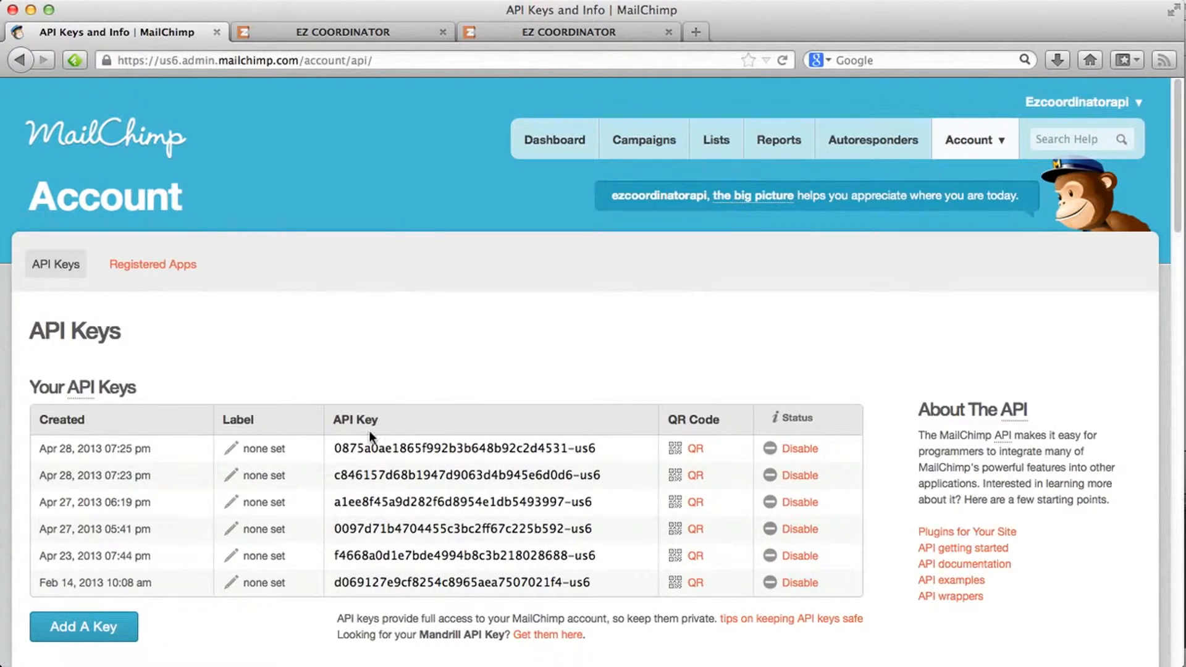
pyautogui.click(83, 627)
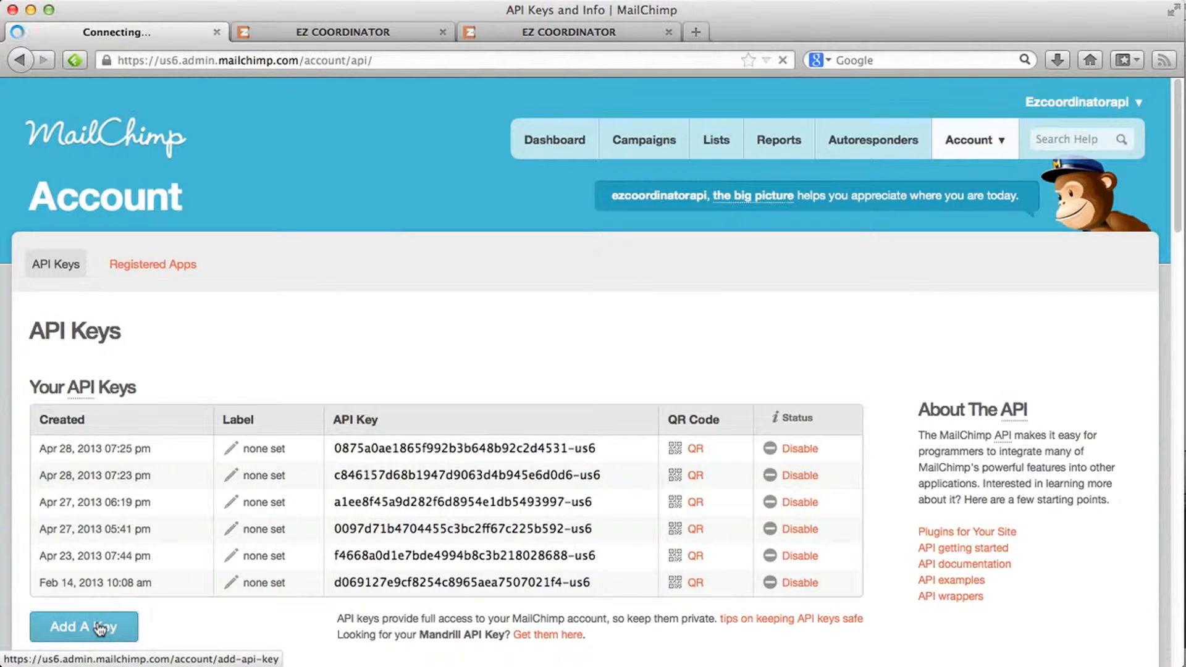
pyautogui.click(82, 627)
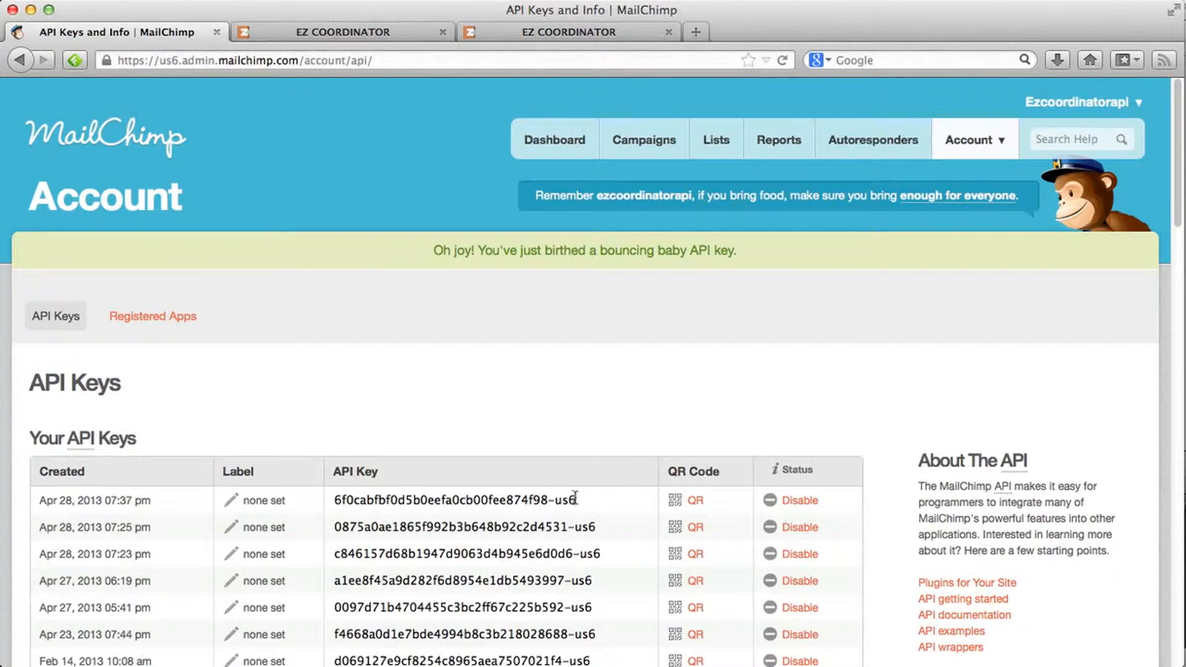
pyautogui.doubleClick(453, 500)
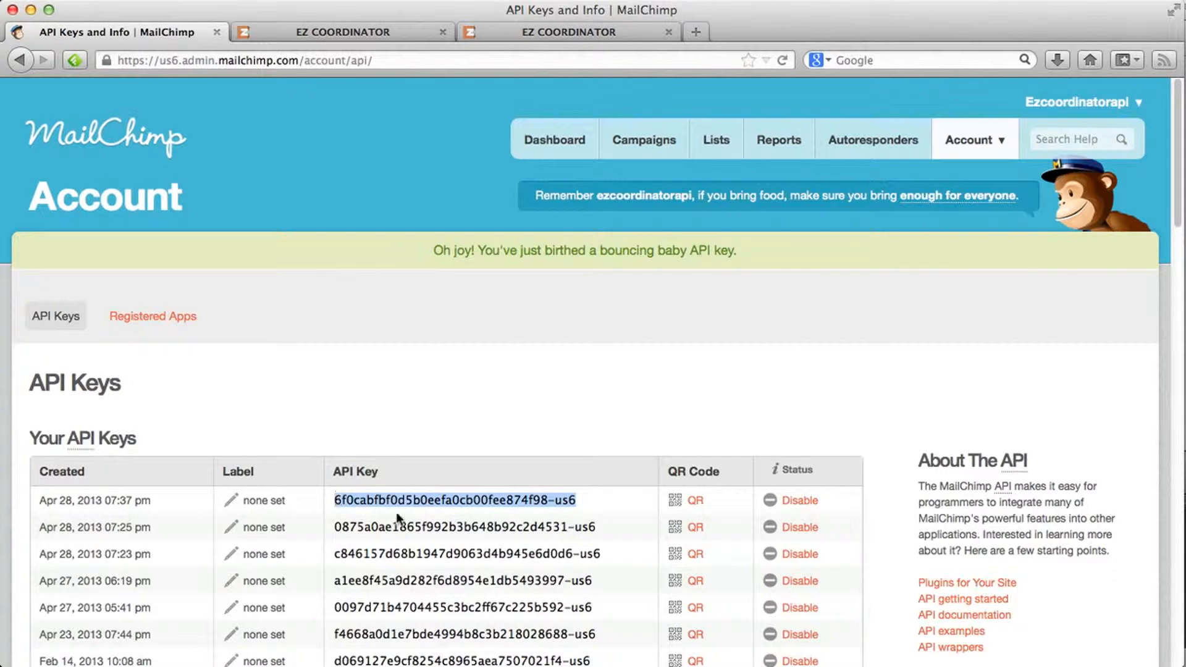
pyautogui.moveTo(415, 488)
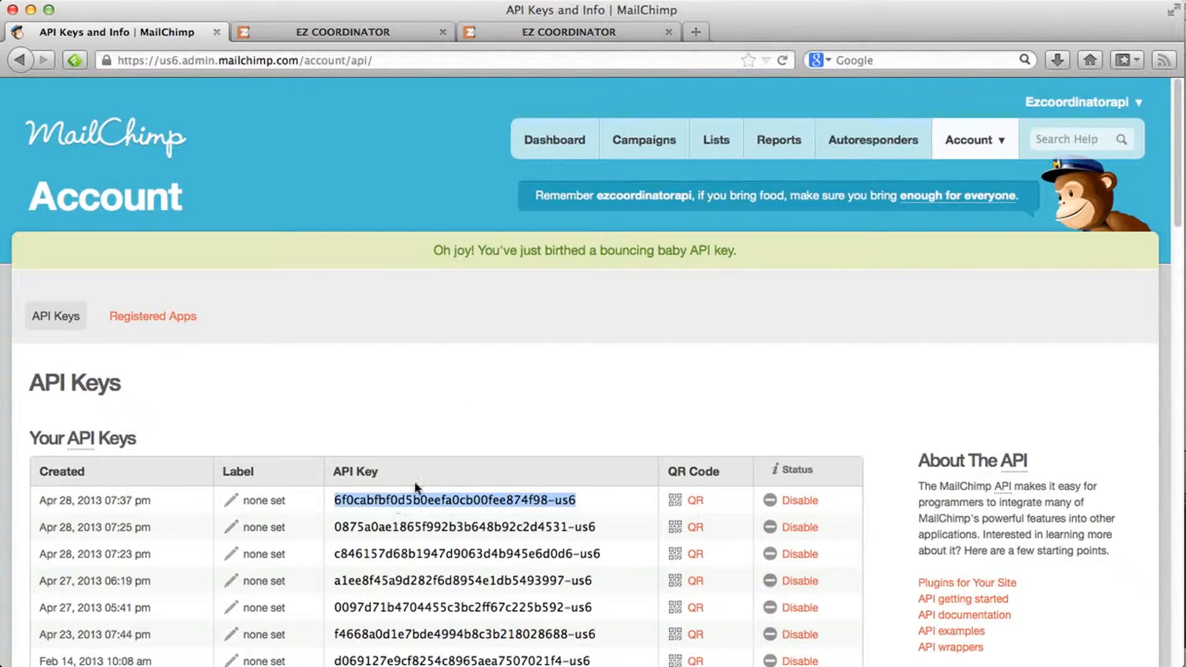
pyautogui.moveTo(715, 140)
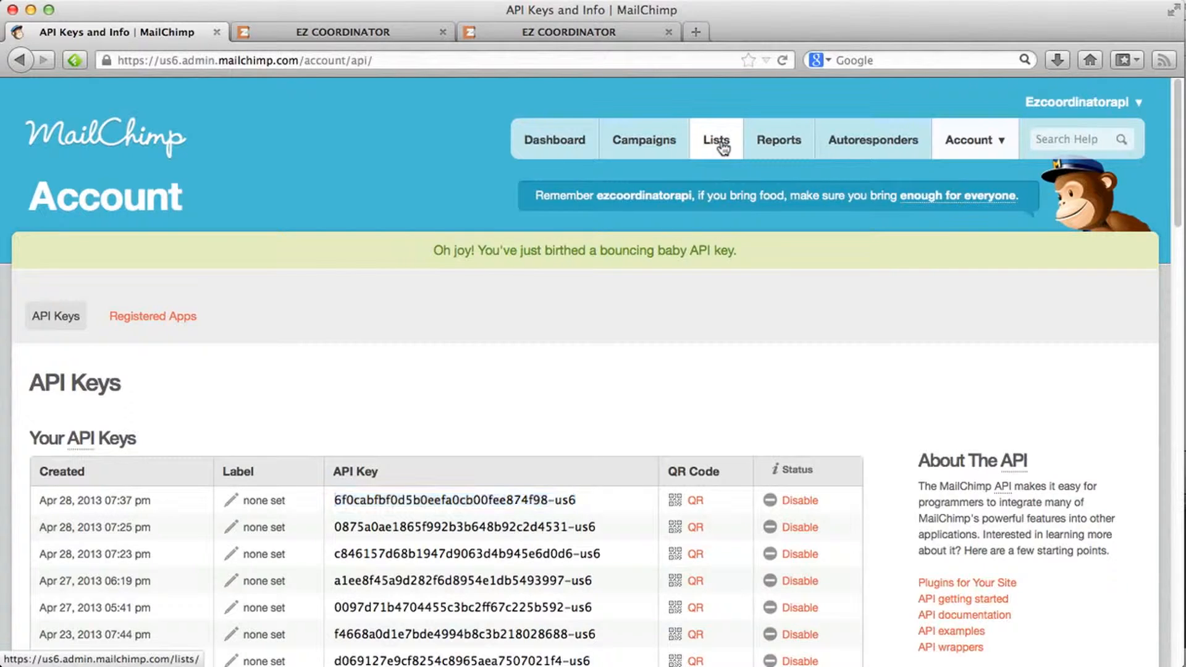
# Start a new list from the Lists overview, confirming Create List rather than groups
pyautogui.click(715, 140)
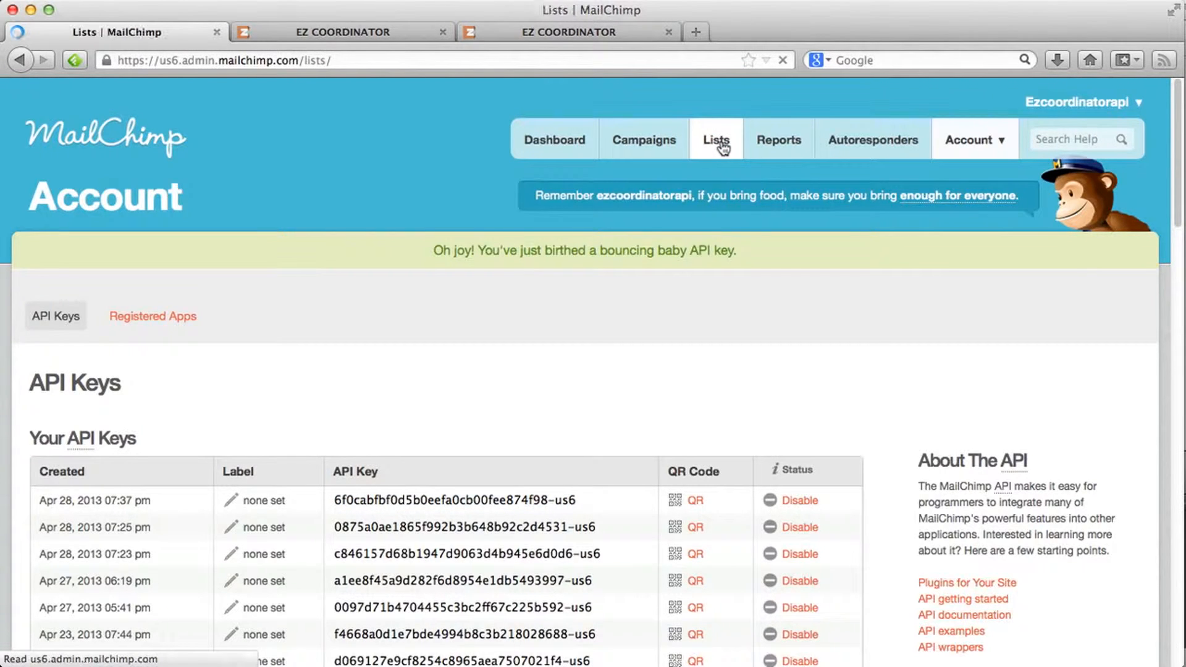
pyautogui.click(715, 140)
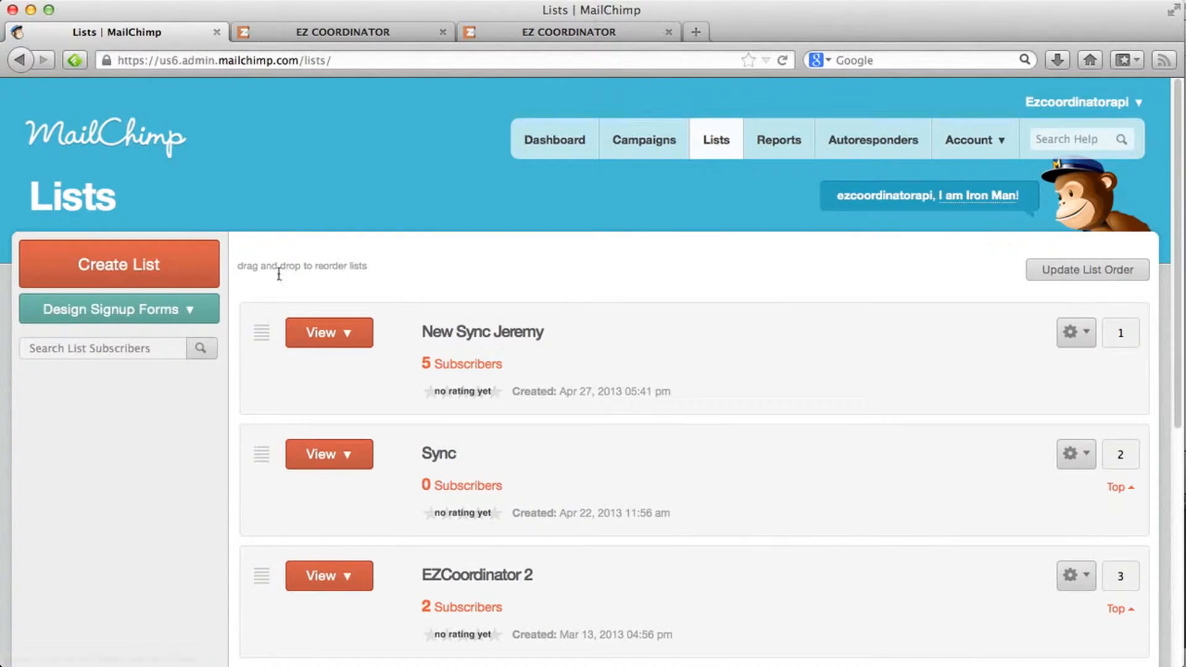
pyautogui.click(118, 264)
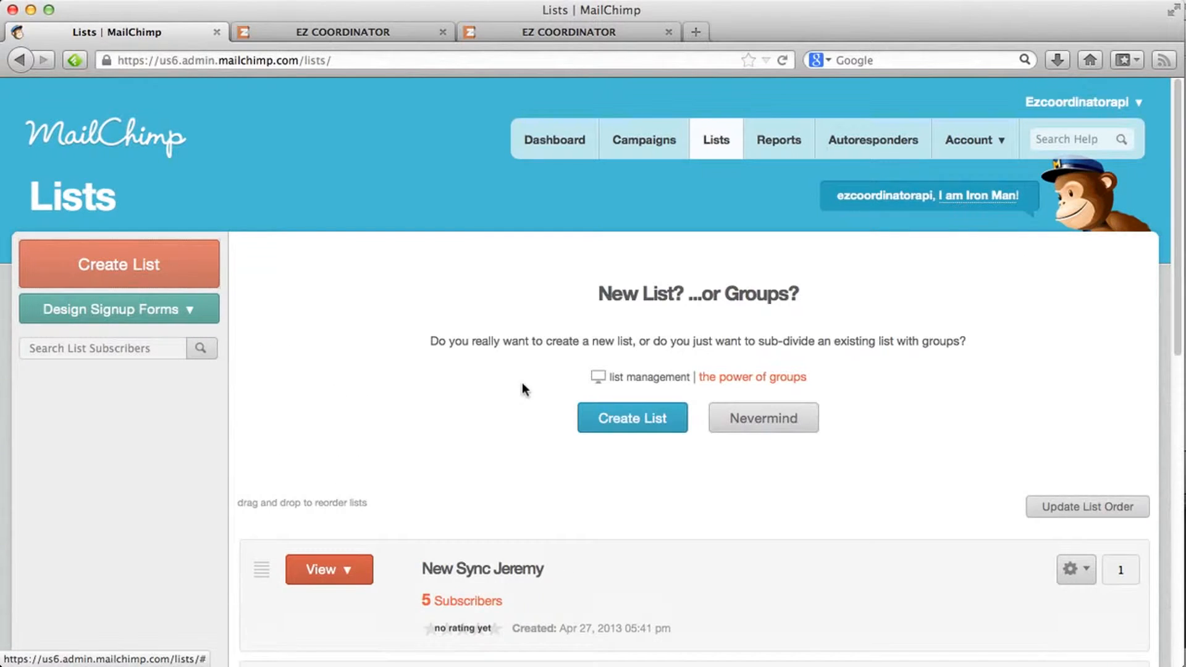
pyautogui.click(632, 416)
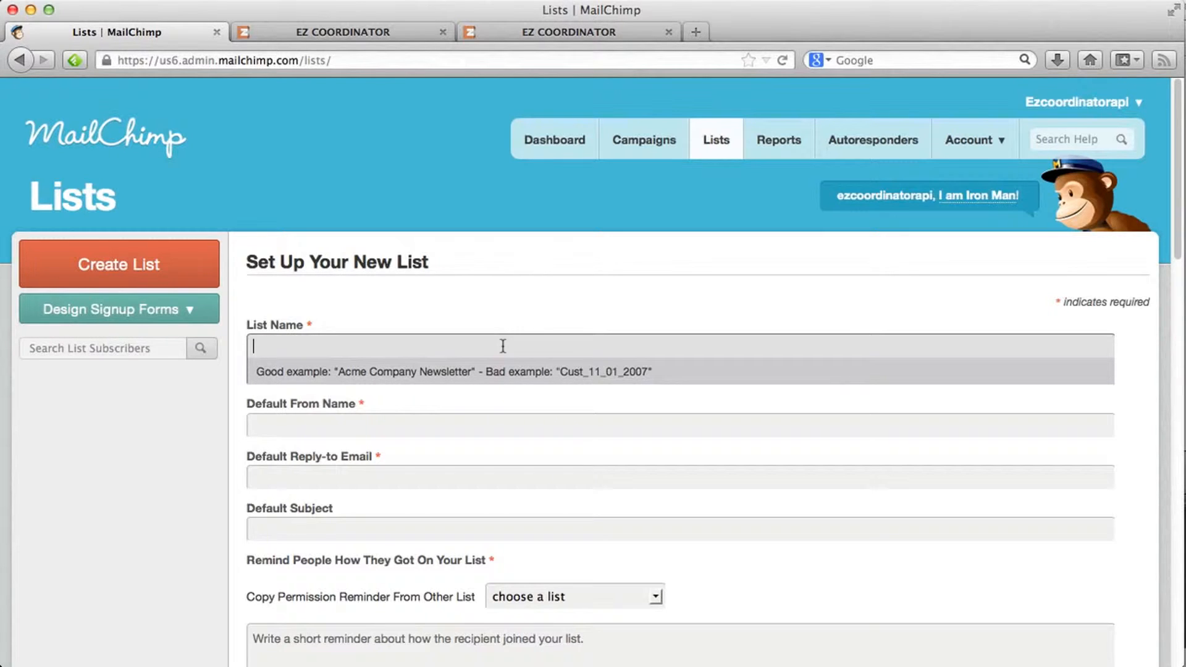
pyautogui.write('Sy')
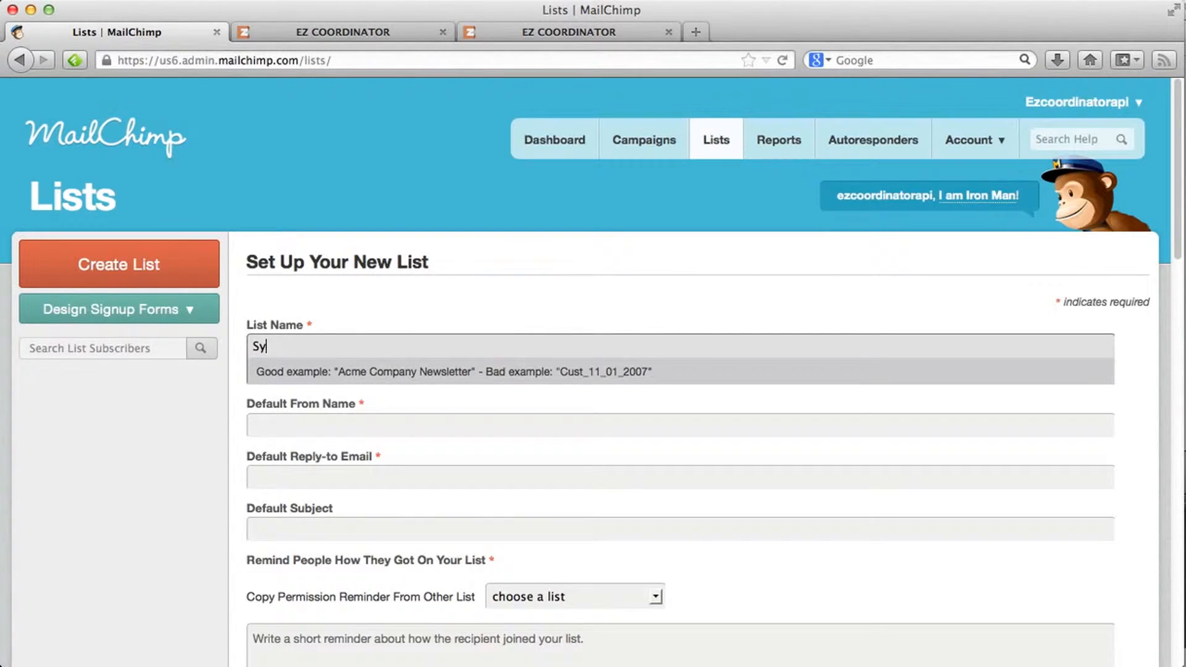
pyautogui.write('nc to EZ')
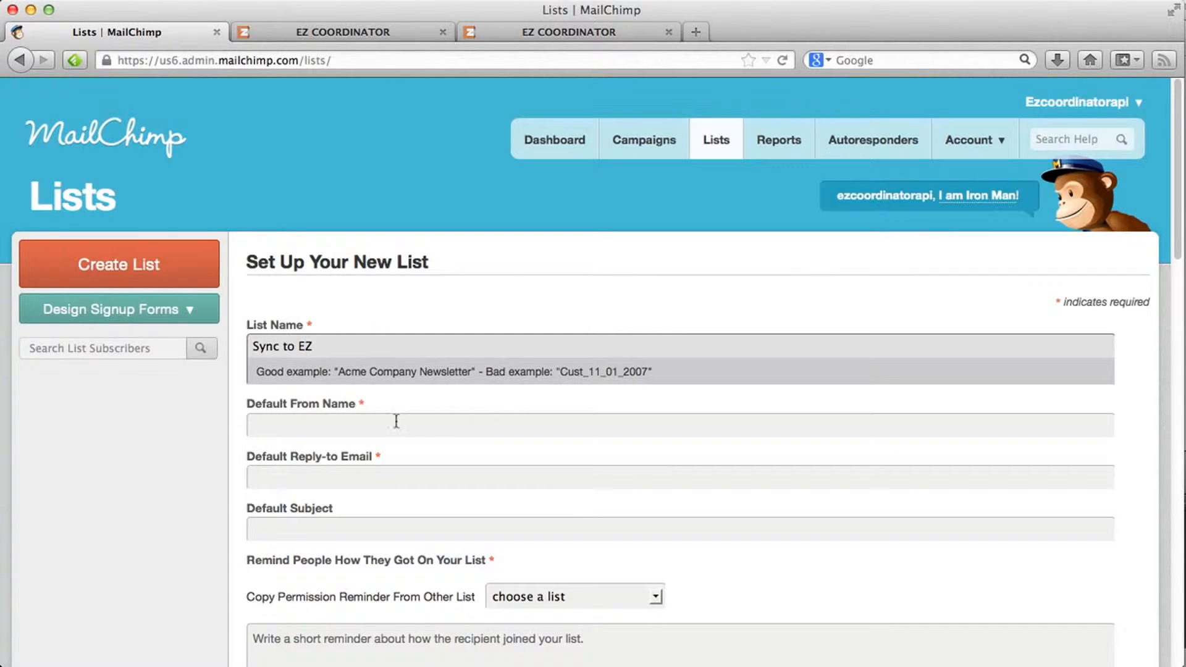
pyautogui.write('Jeremy')
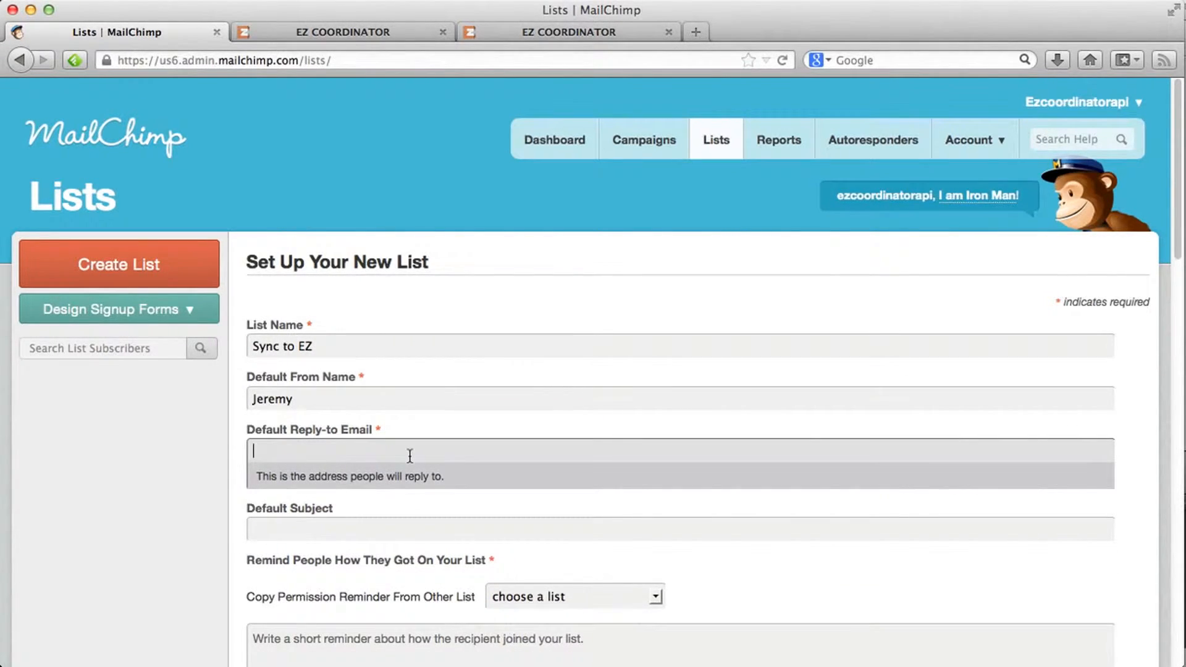
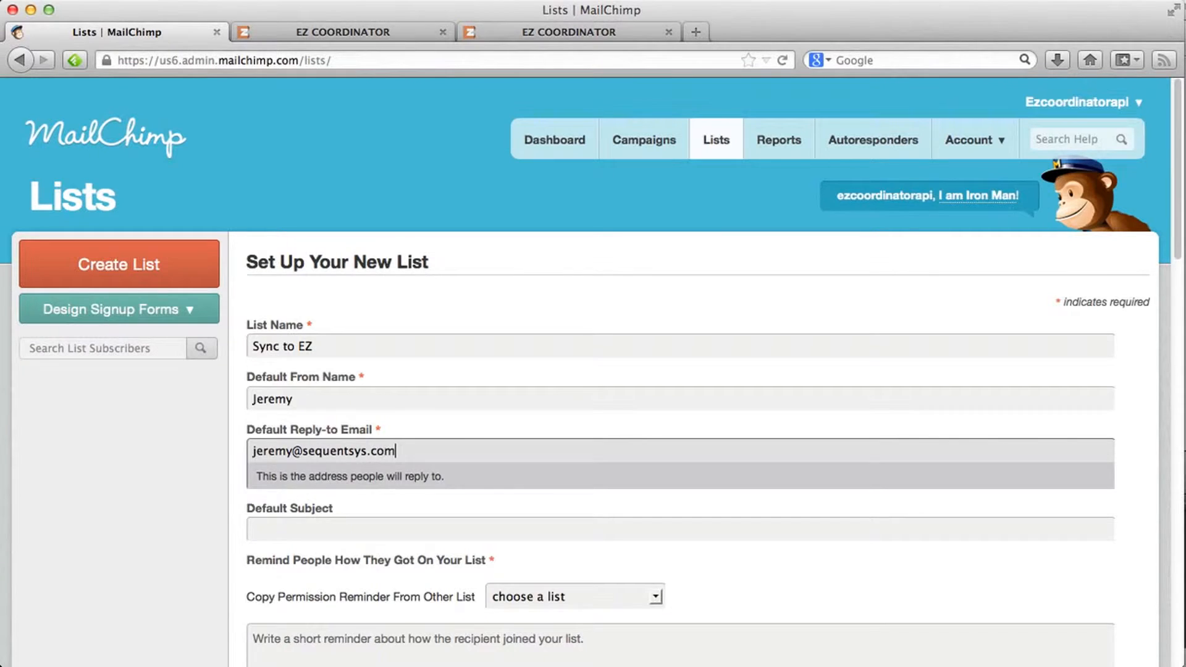
# Enter the permission reminder 'EZ S' and save the new list
pyautogui.click(348, 641)
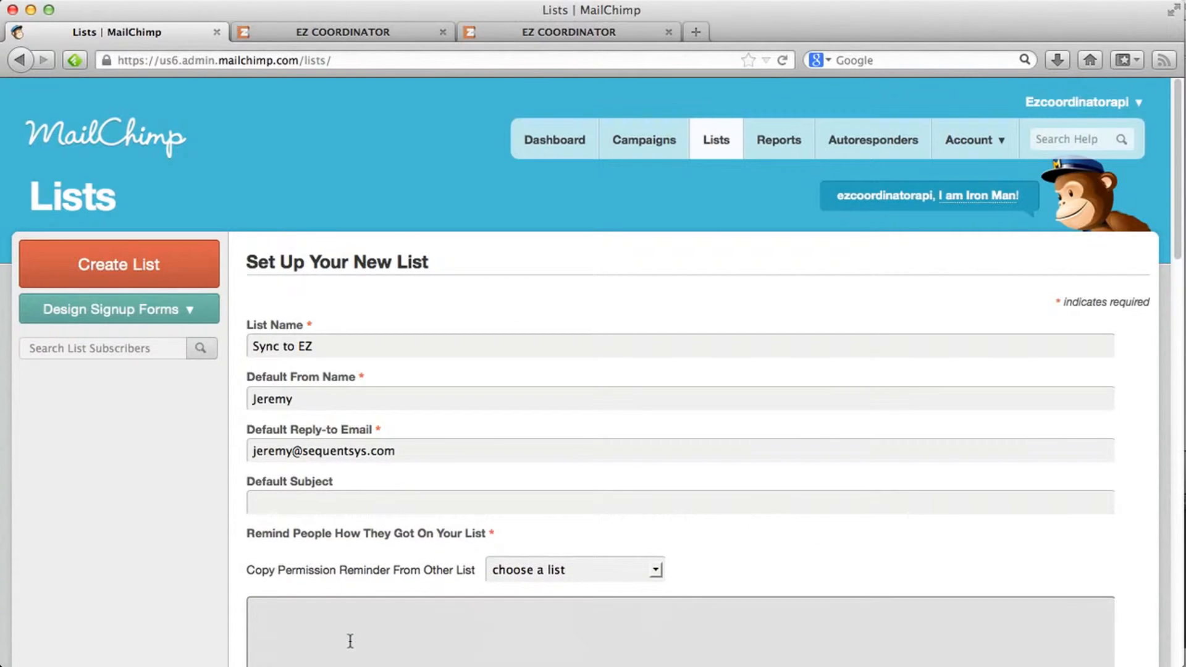
pyautogui.write('EZ S')
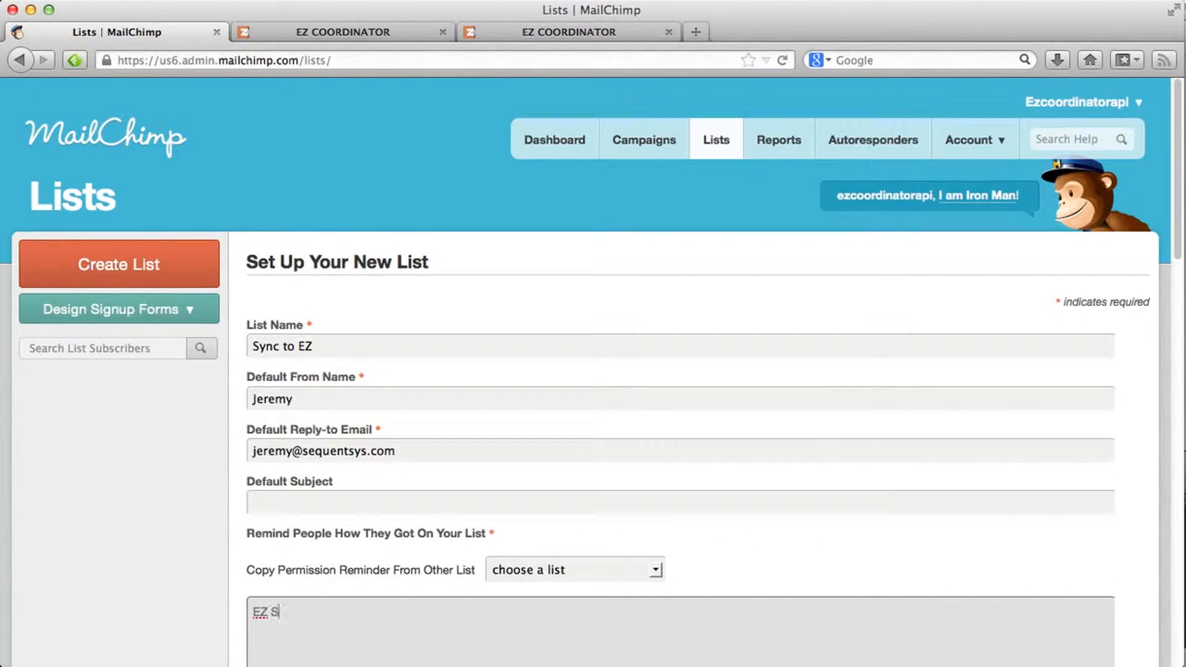
pyautogui.scroll(-3)
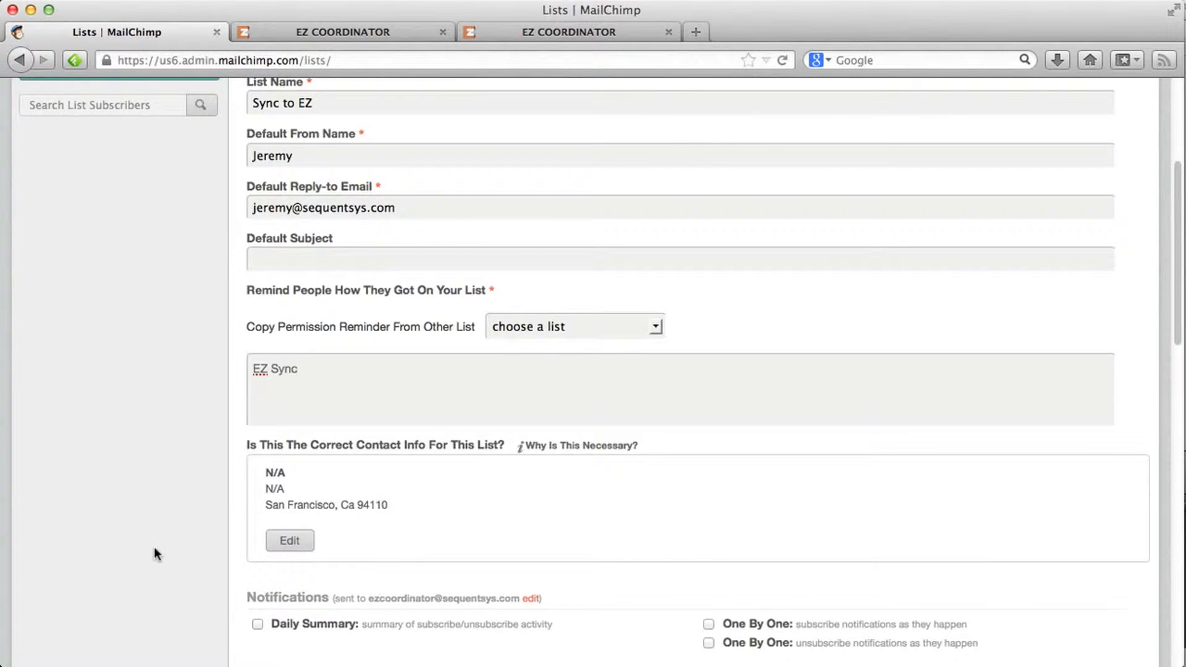
pyautogui.scroll(-3)
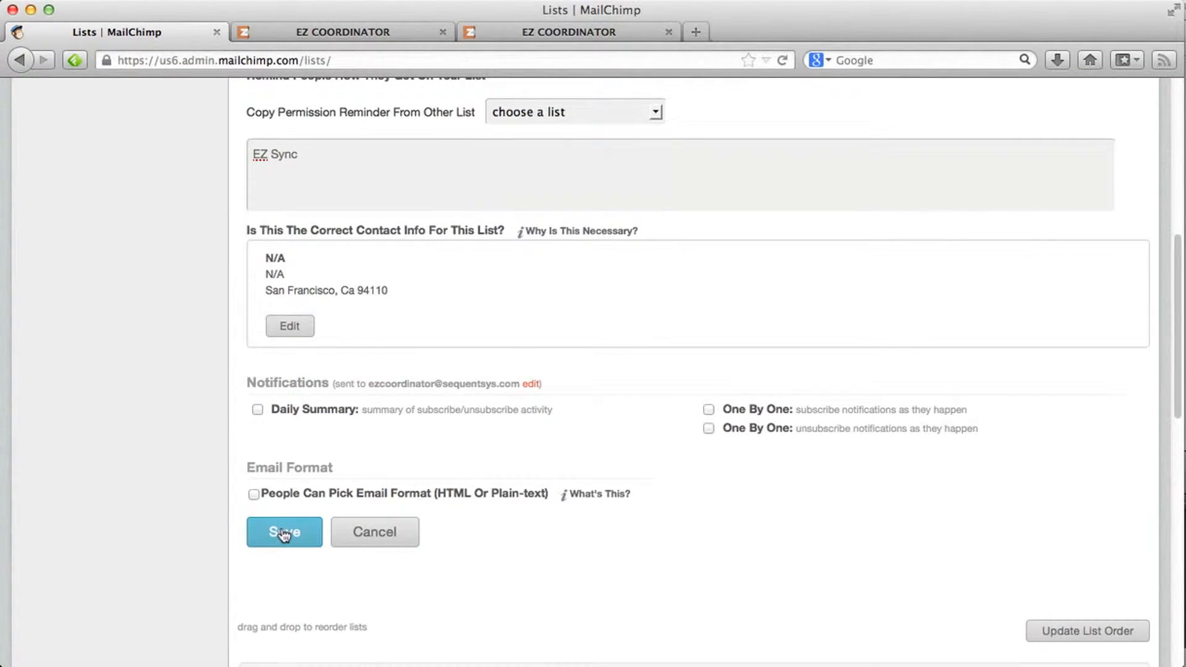
pyautogui.click(285, 531)
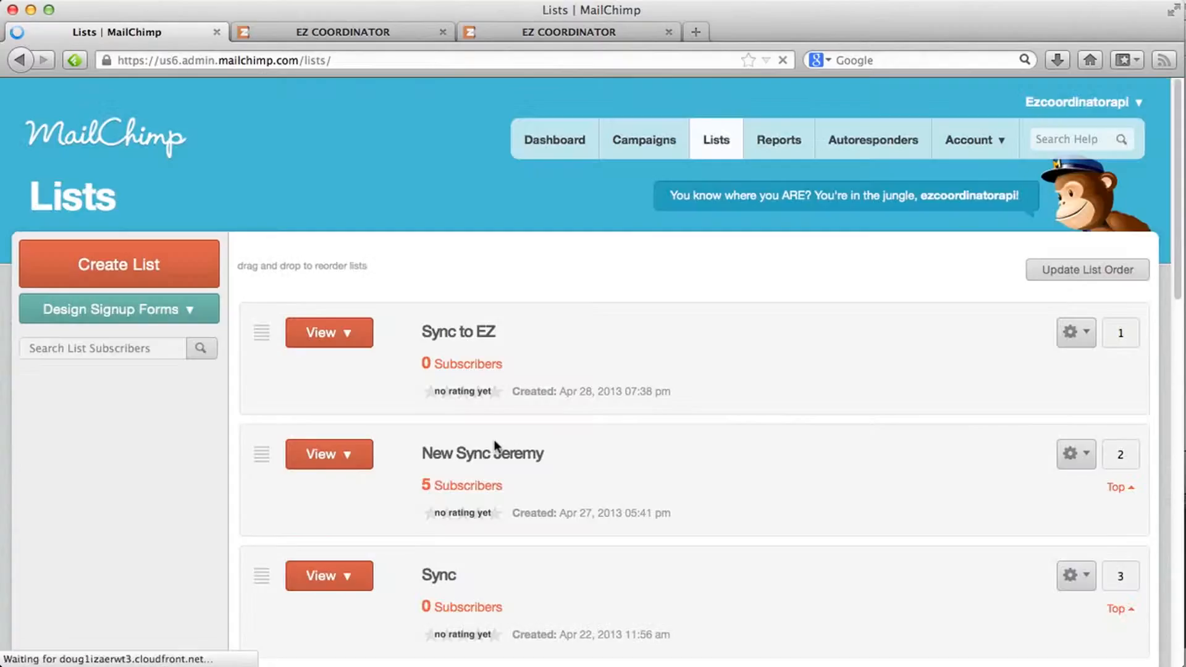
pyautogui.click(118, 263)
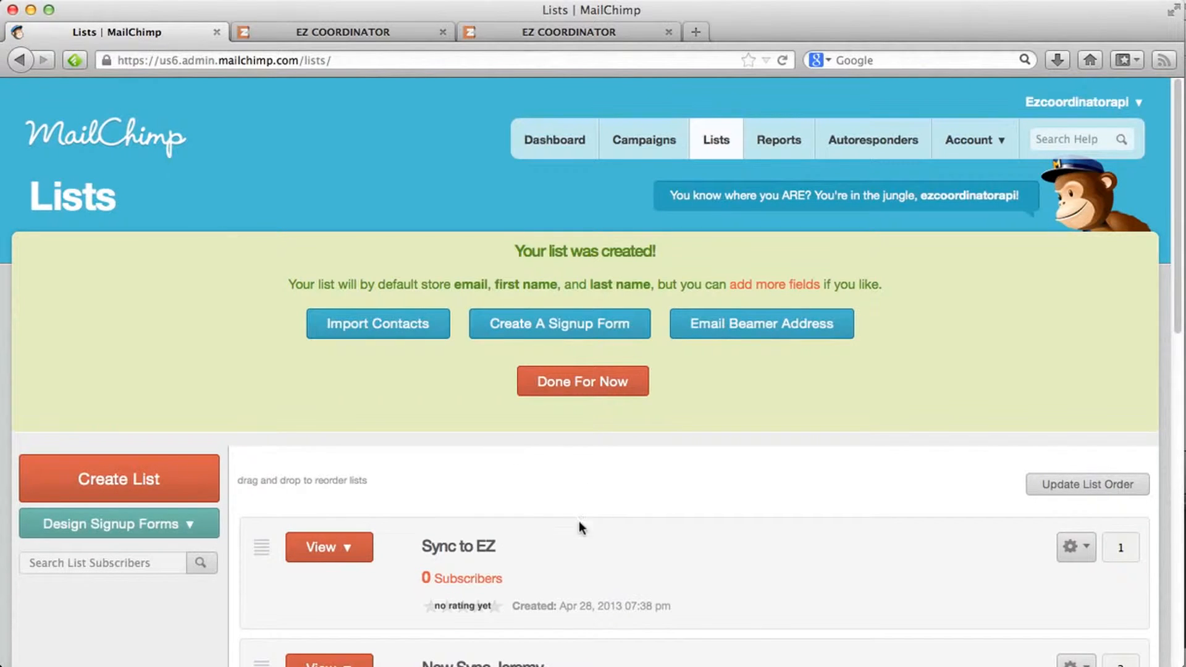
pyautogui.moveTo(598, 204)
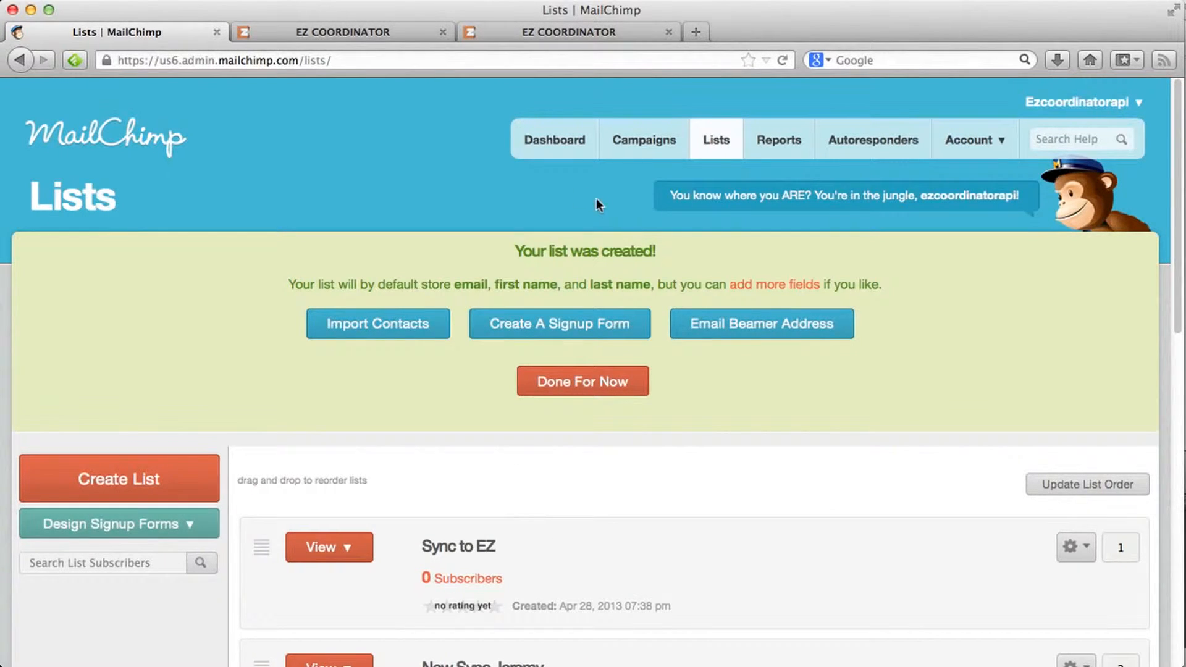
# Go to EZ Coordinator's Admin settings and the Mailchimp integration section
pyautogui.click(568, 32)
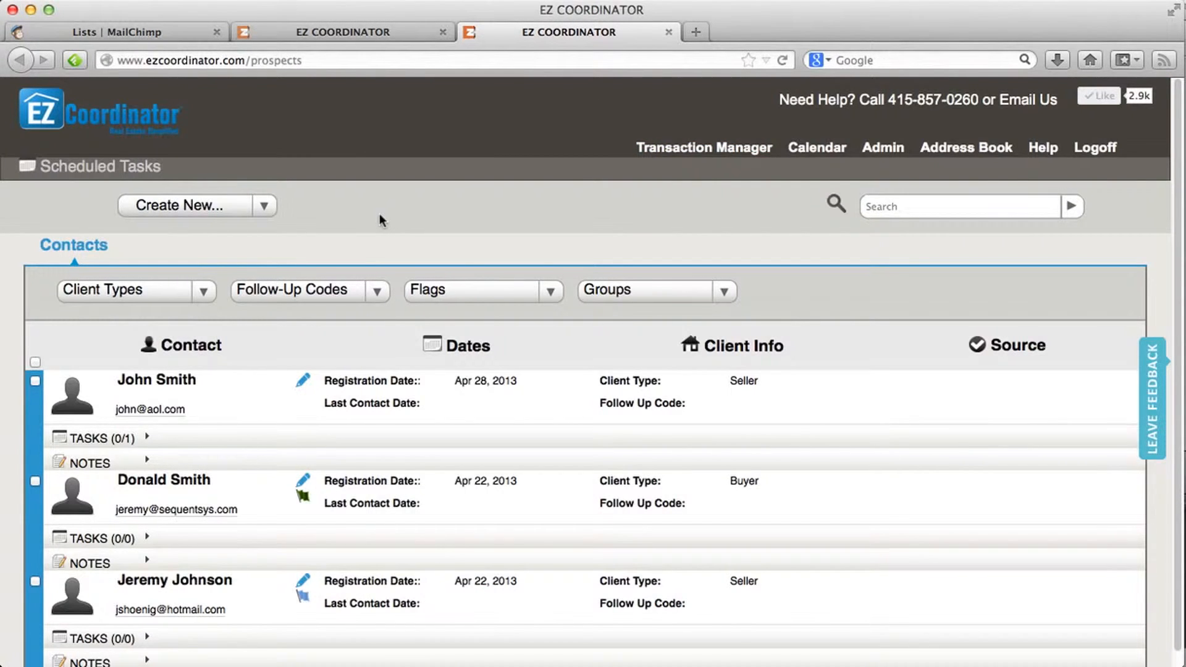
pyautogui.moveTo(882, 147)
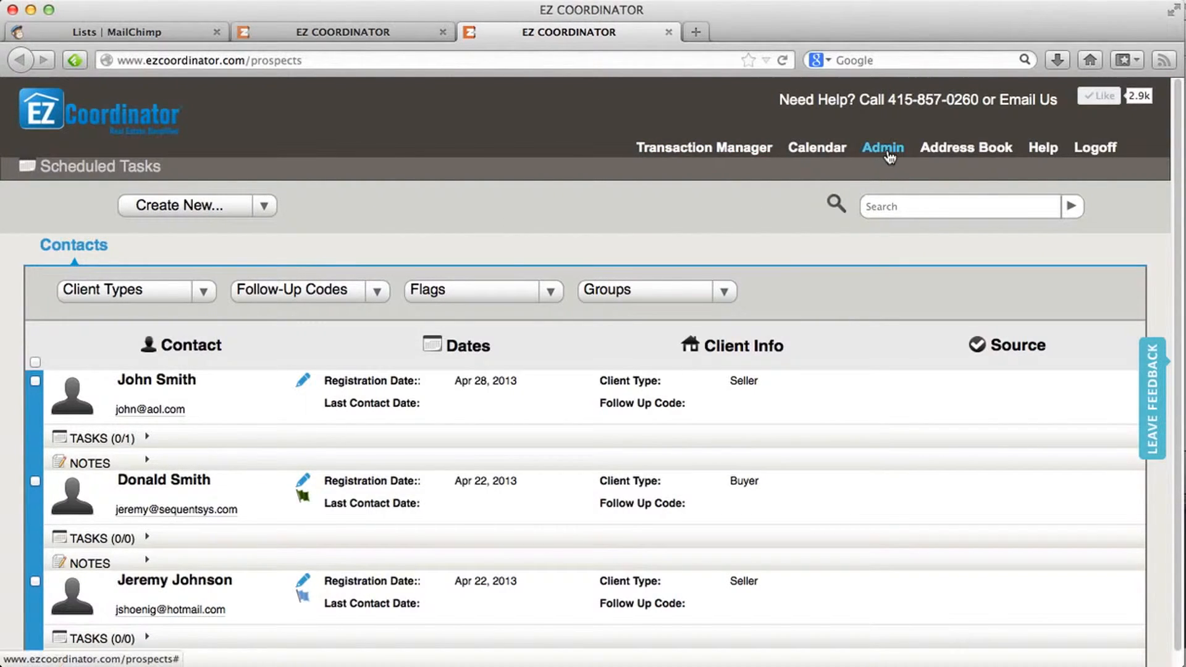
pyautogui.click(882, 147)
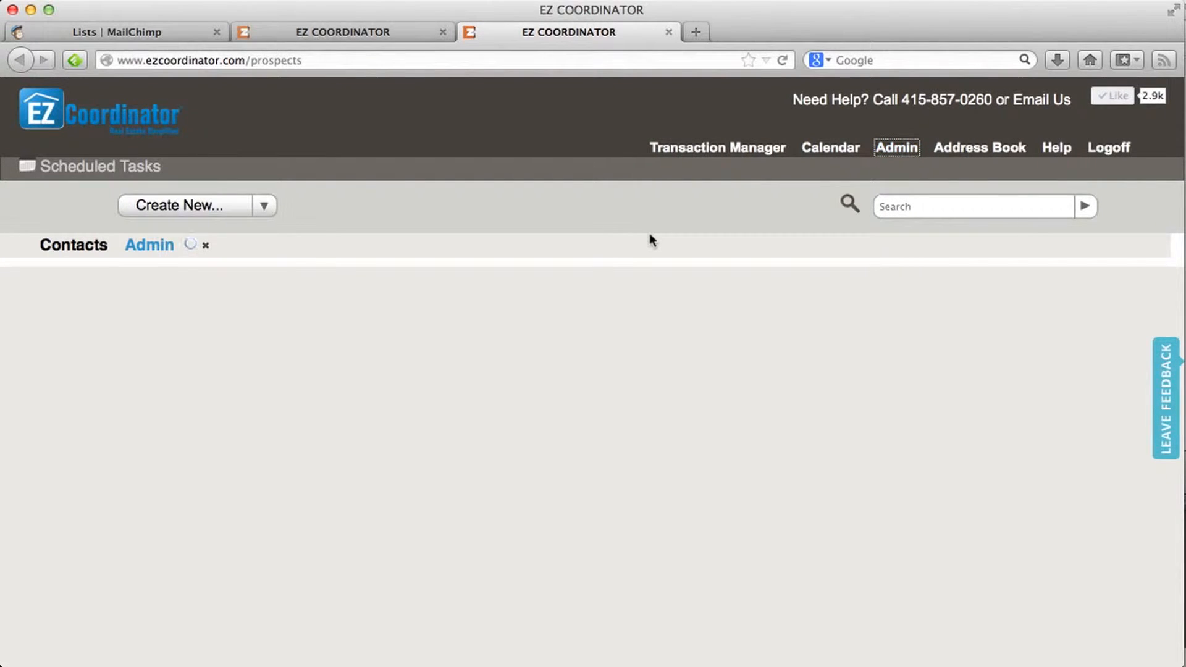
pyautogui.click(149, 245)
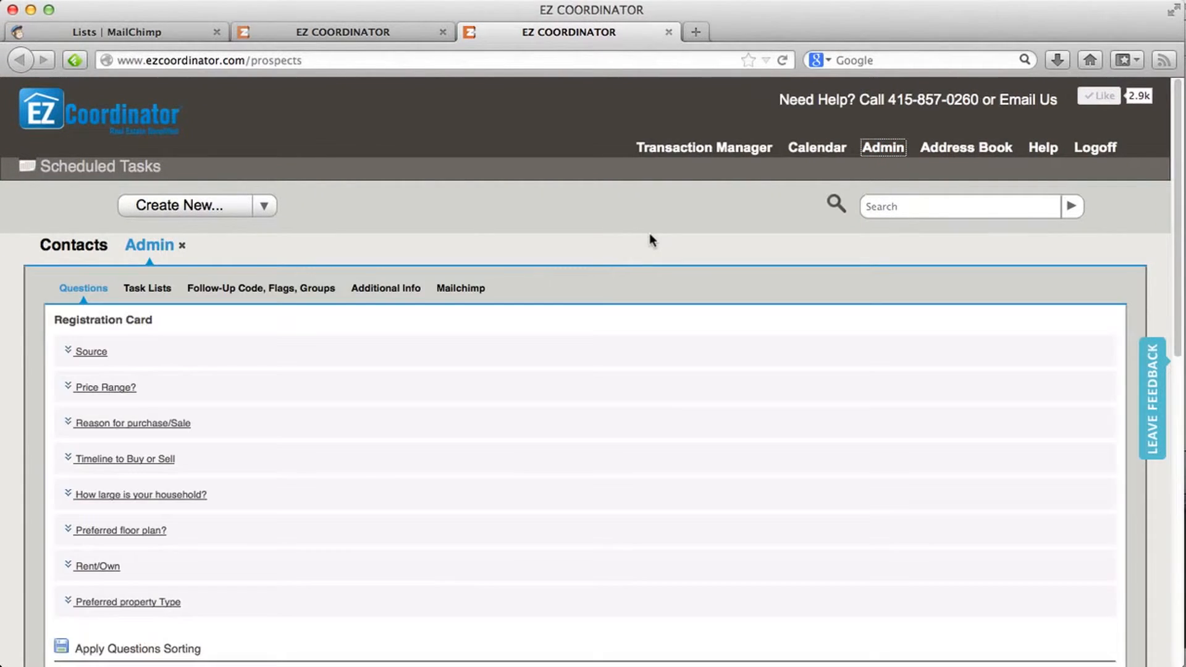
pyautogui.click(460, 288)
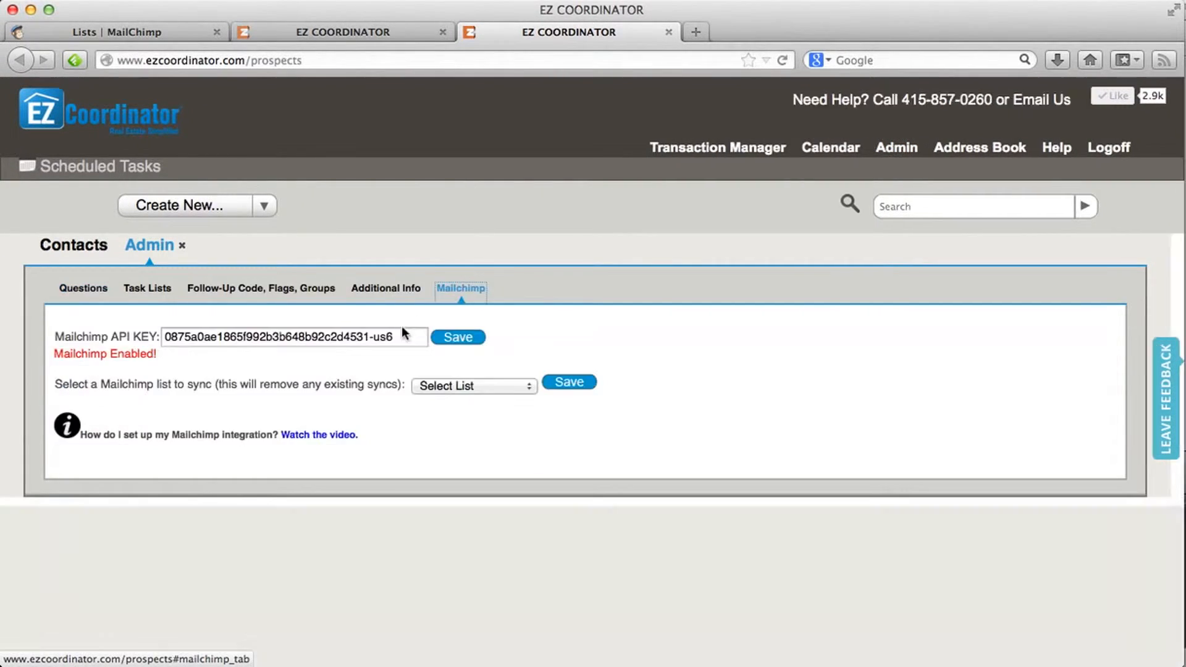
pyautogui.tripleClick(294, 336)
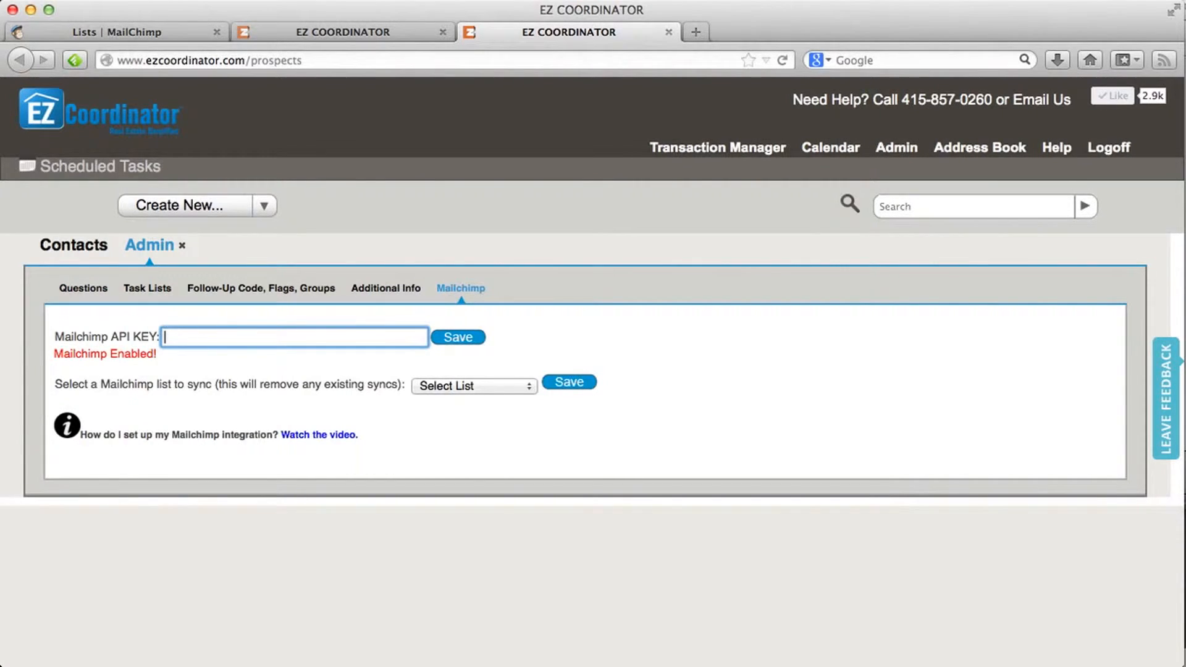
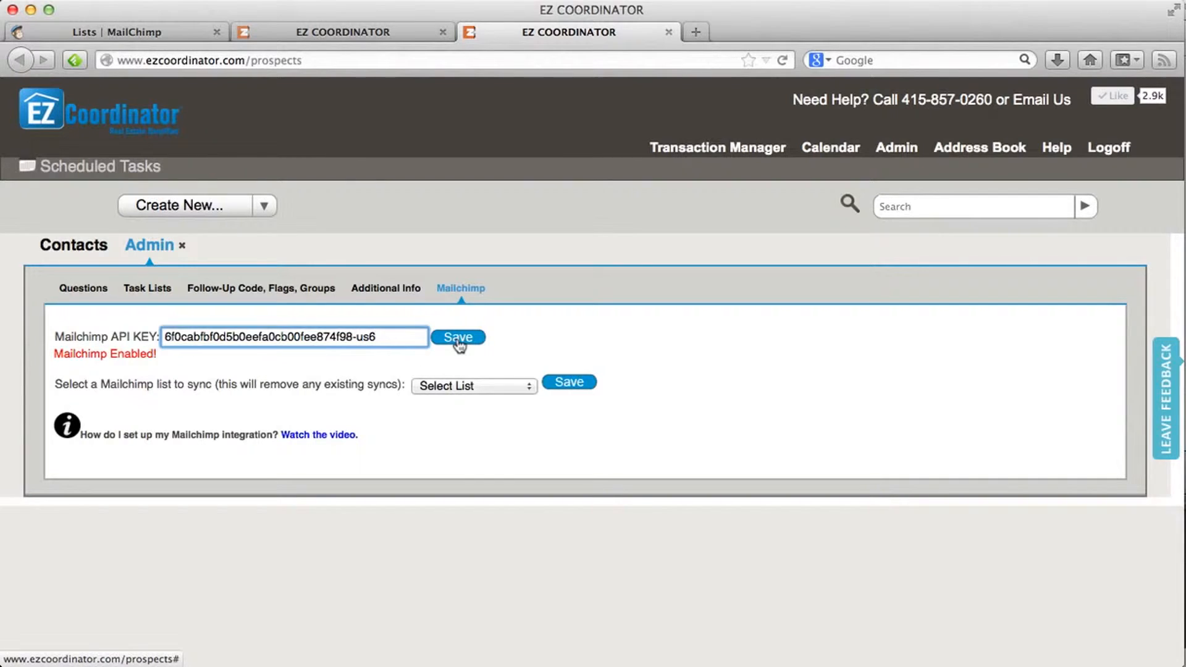
pyautogui.click(457, 336)
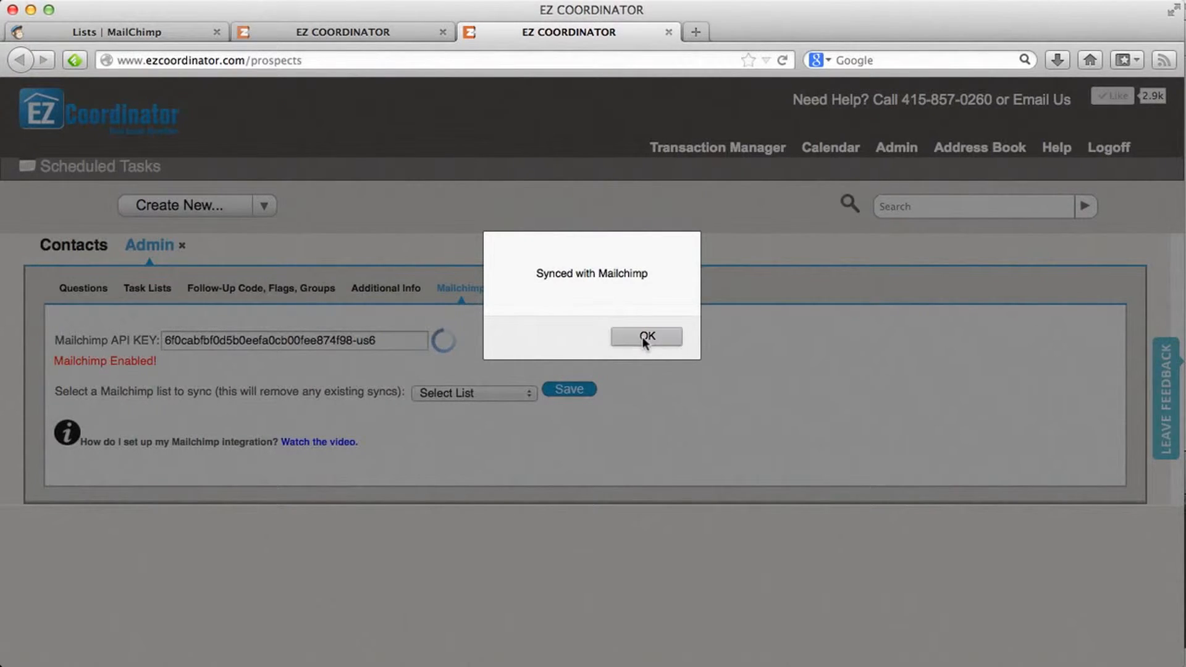
pyautogui.click(647, 336)
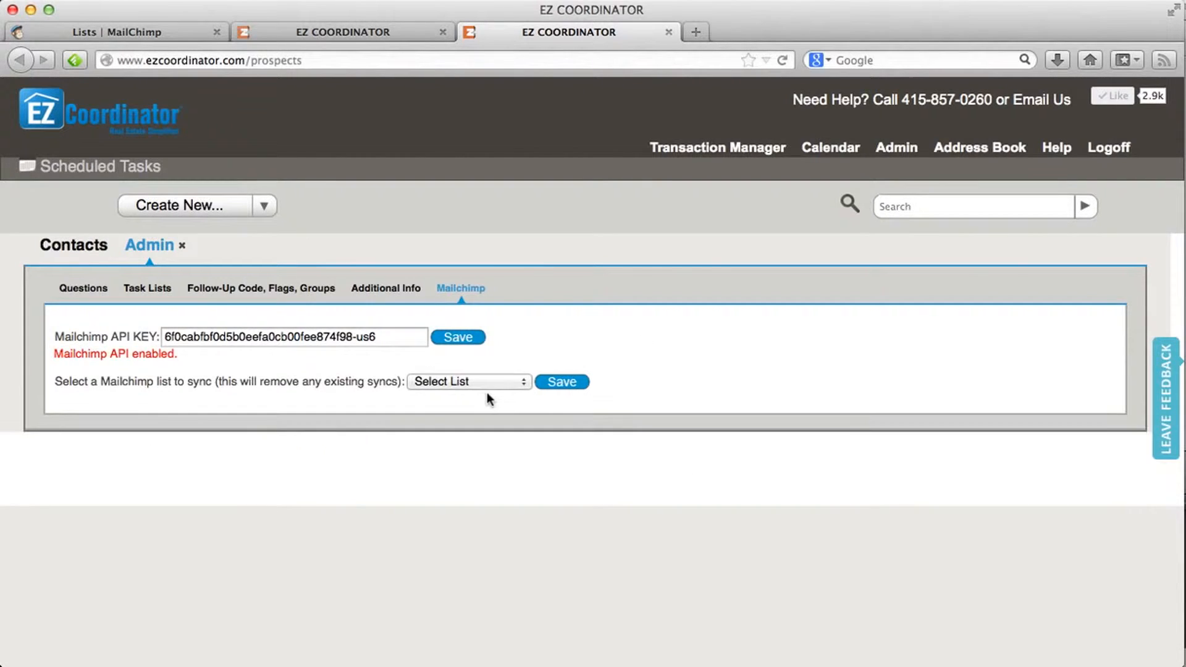
# Choose the 'Sync to EZ' list in Select List and save, confirming replacement of the current sync
pyautogui.click(467, 381)
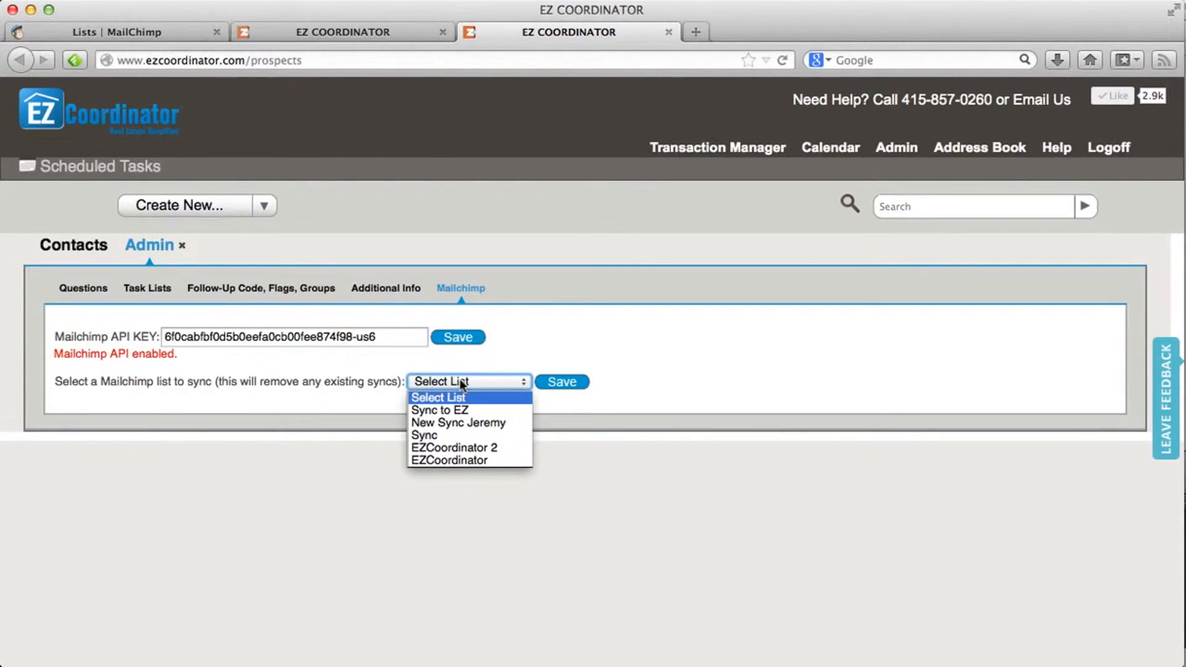
pyautogui.moveTo(468, 461)
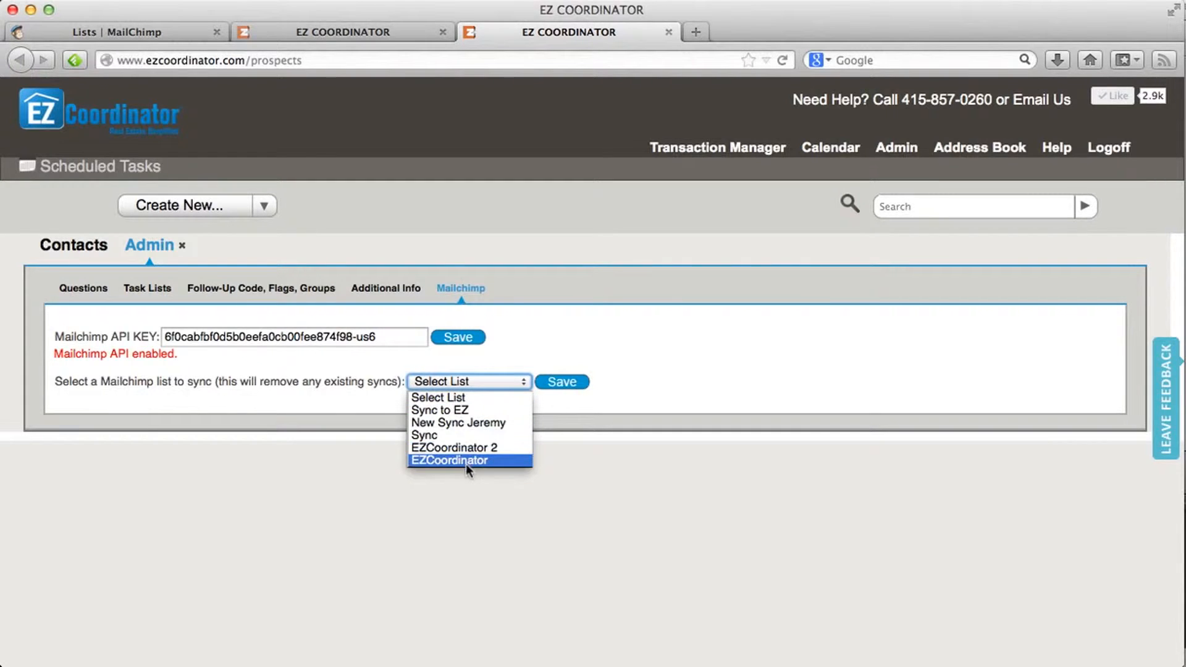
pyautogui.click(439, 410)
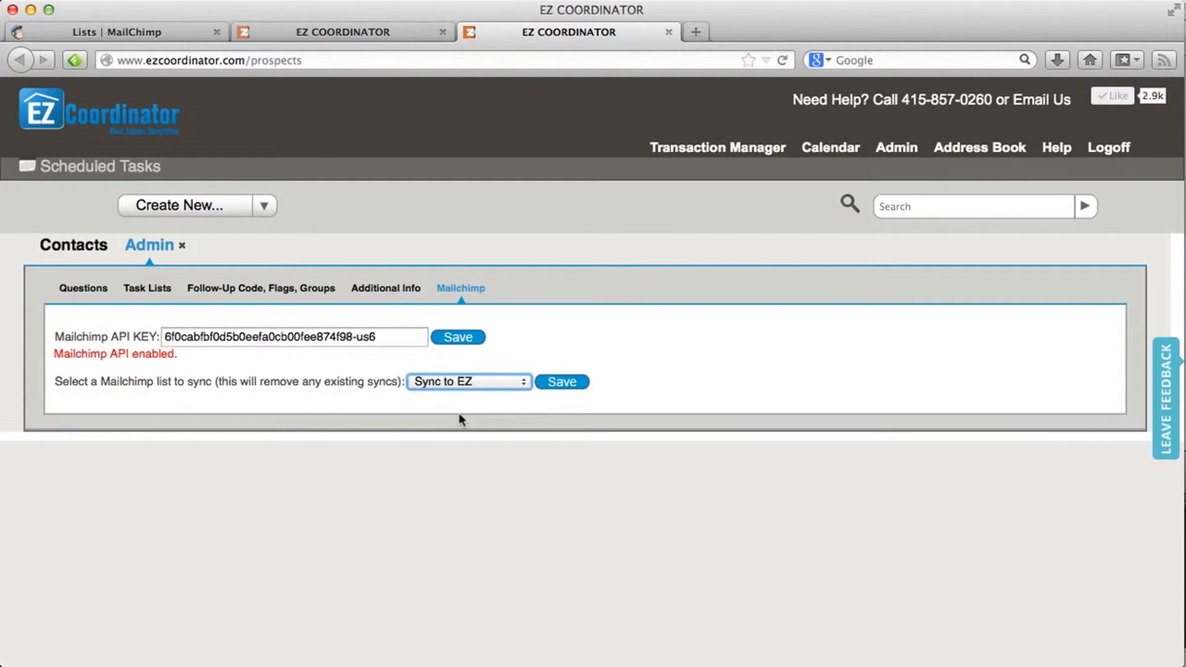
pyautogui.click(561, 382)
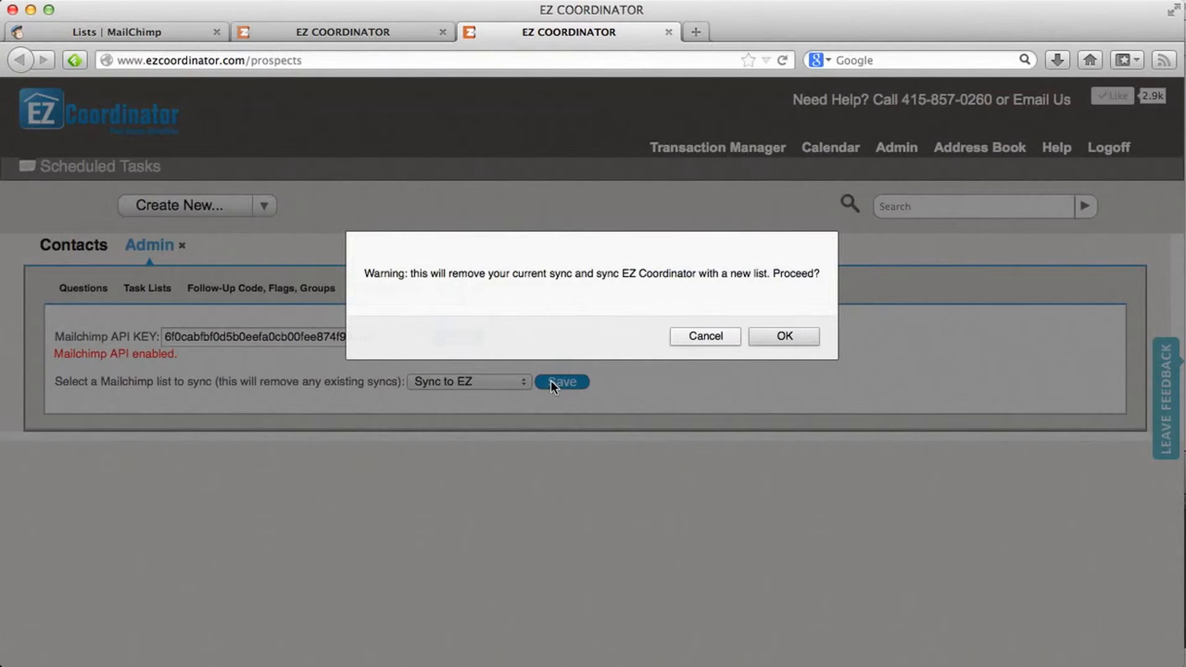
pyautogui.moveTo(784, 336)
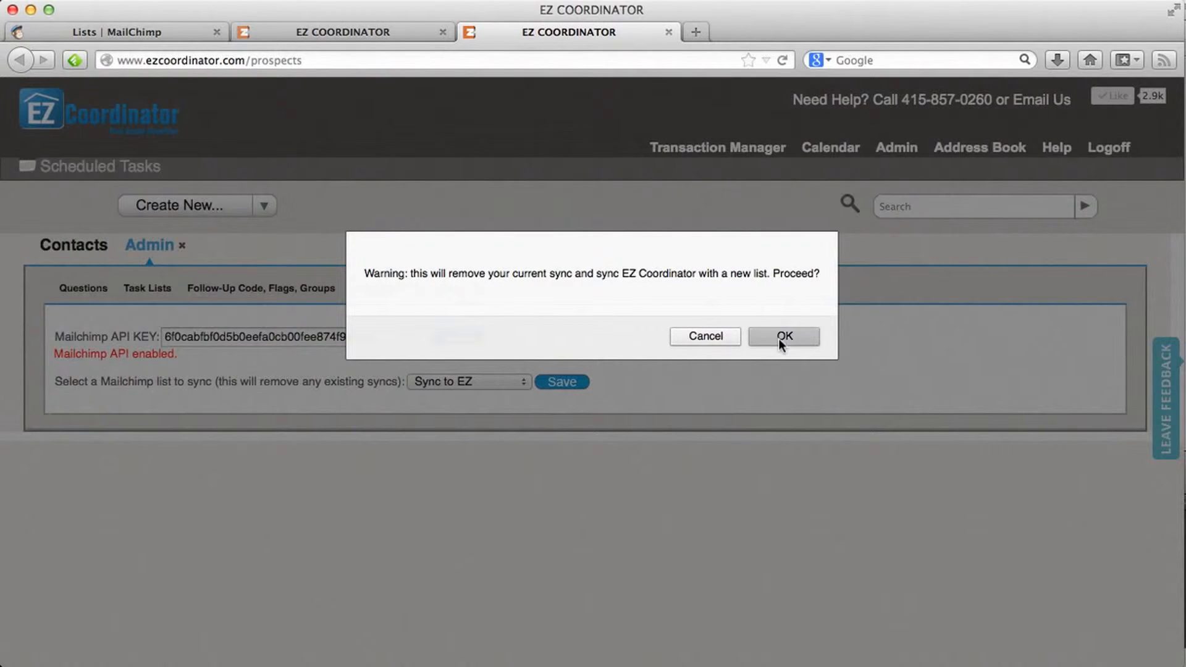
pyautogui.click(783, 336)
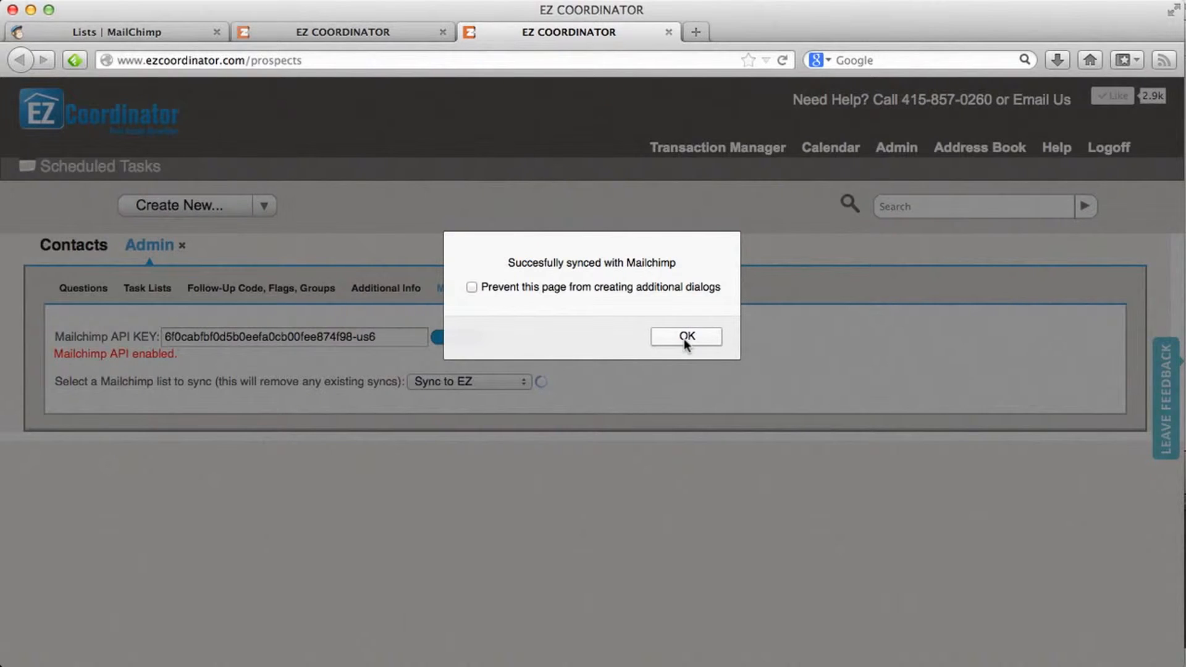
# Dismiss the success alert and view Follow-Up Code, Flags, Groups down to the Buyers and Sellers prospect groups
pyautogui.click(685, 336)
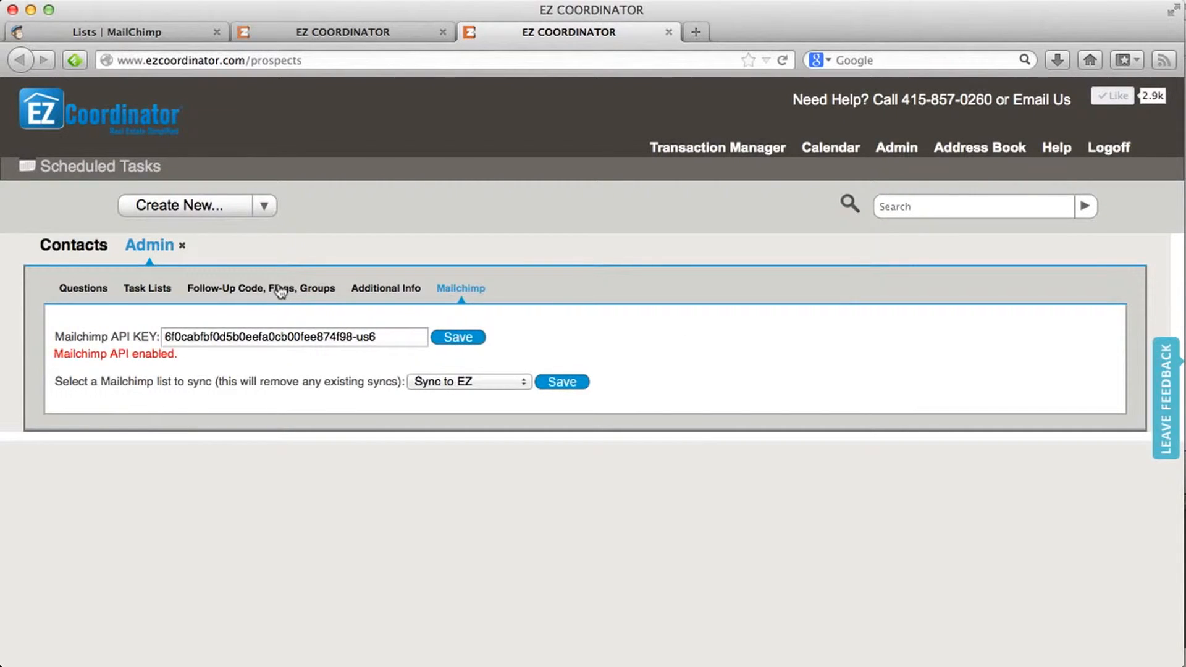
pyautogui.click(261, 288)
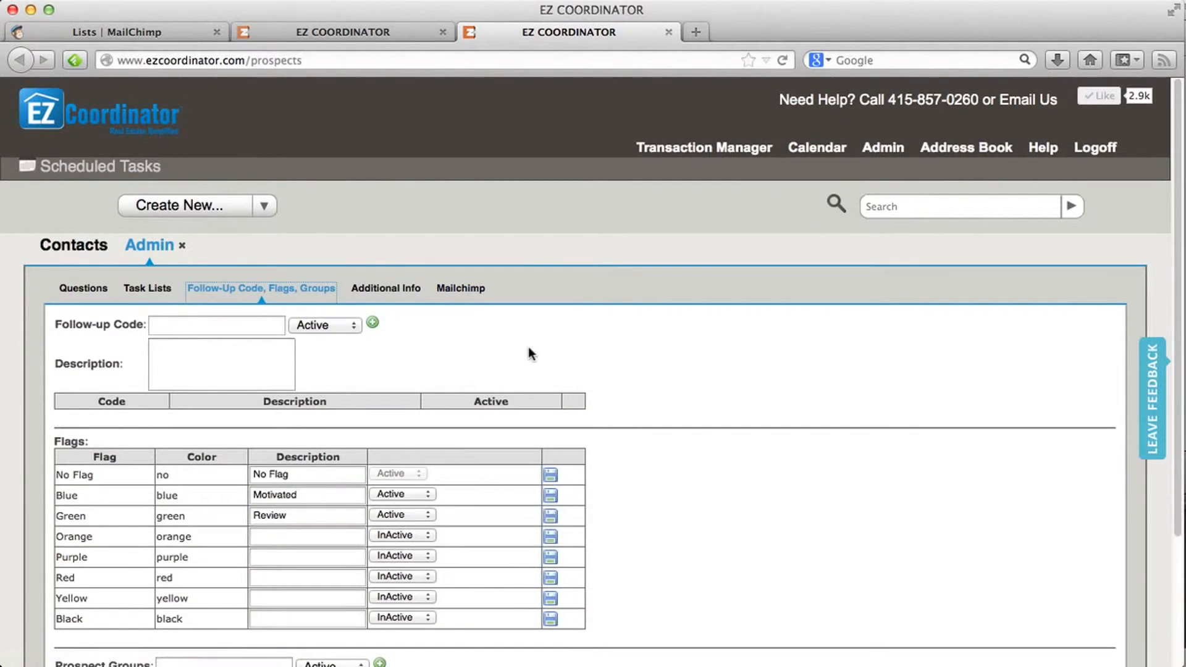
pyautogui.scroll(-3)
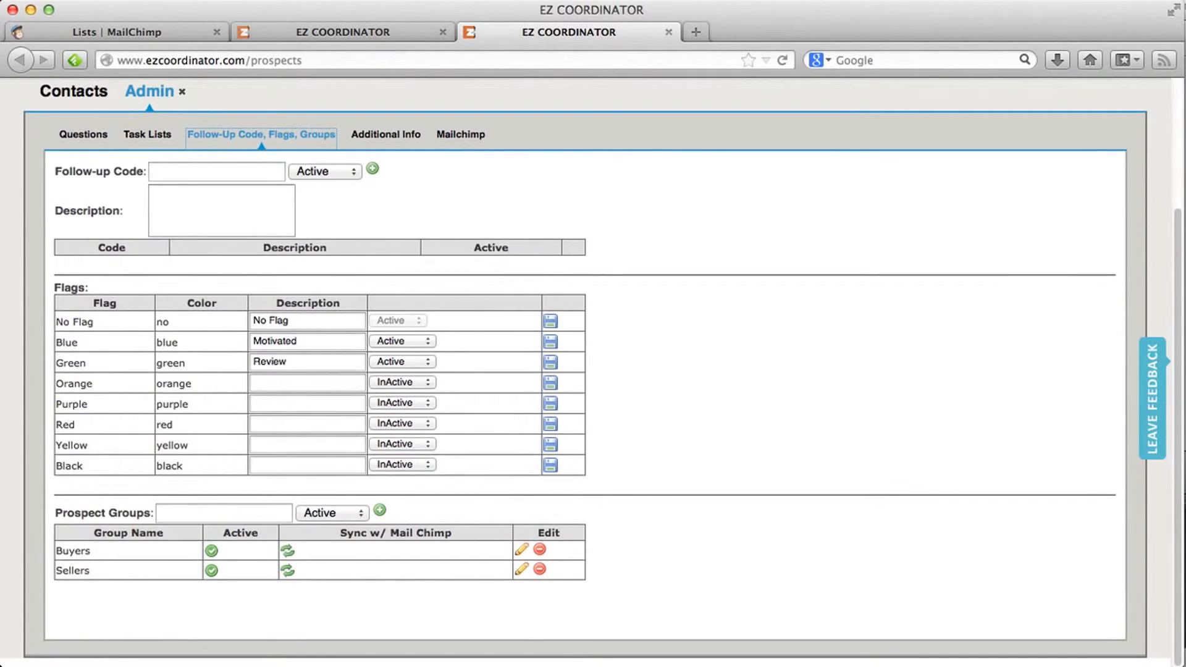
pyautogui.moveTo(414, 597)
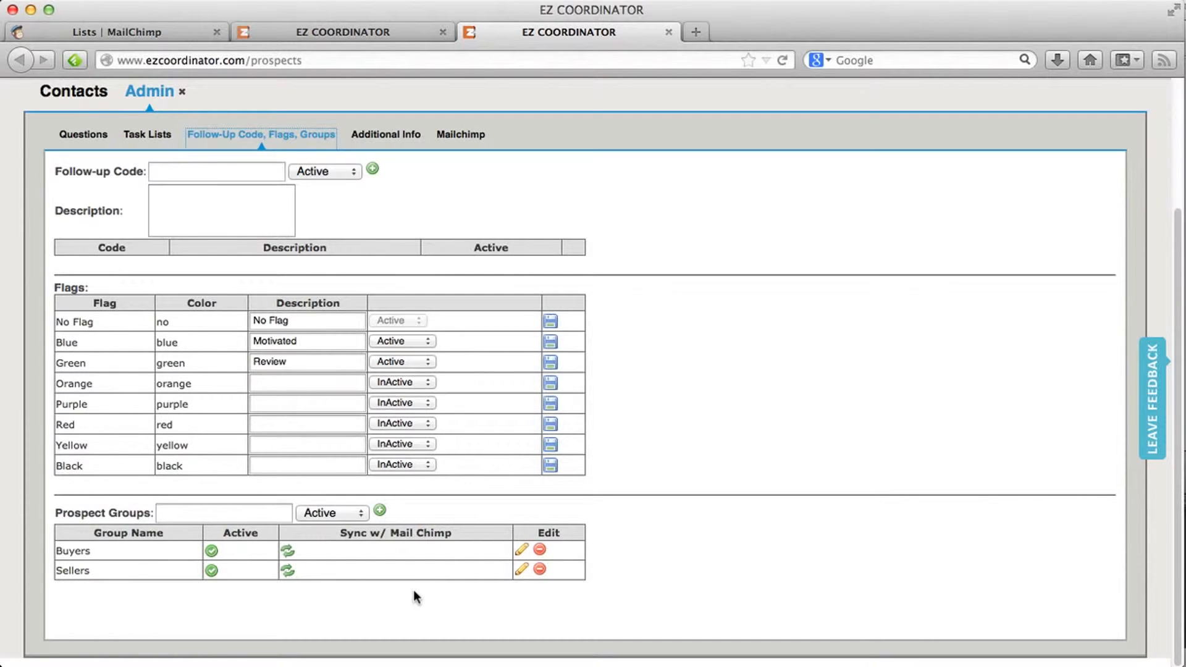
pyautogui.moveTo(112, 567)
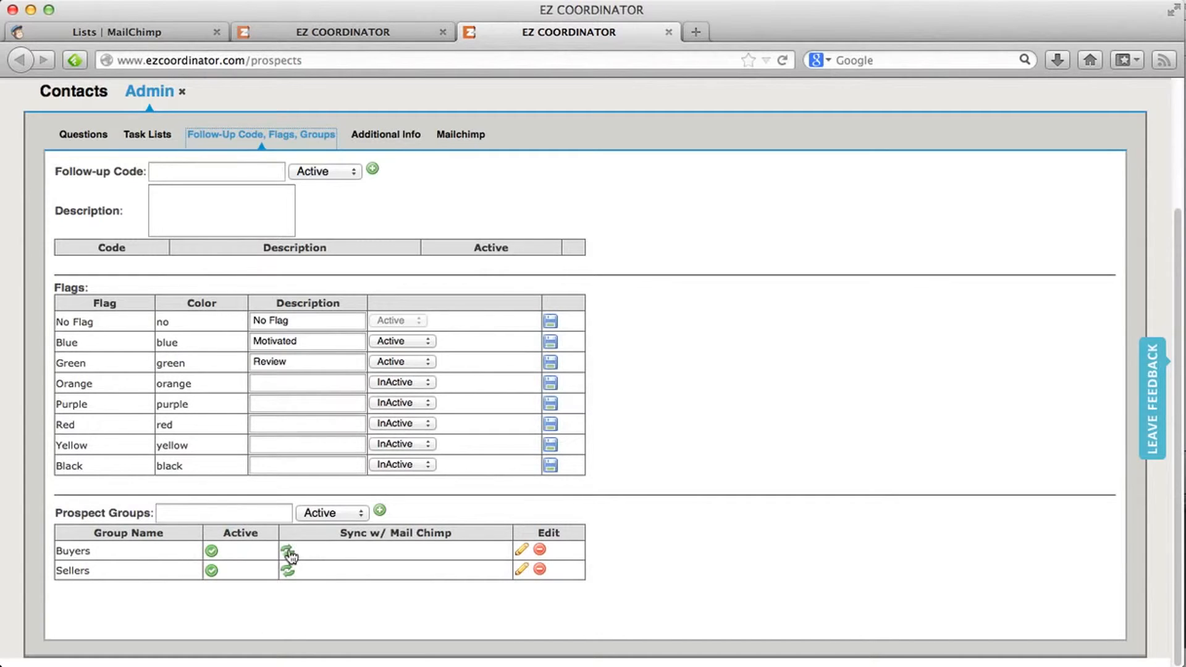
pyautogui.moveTo(322, 560)
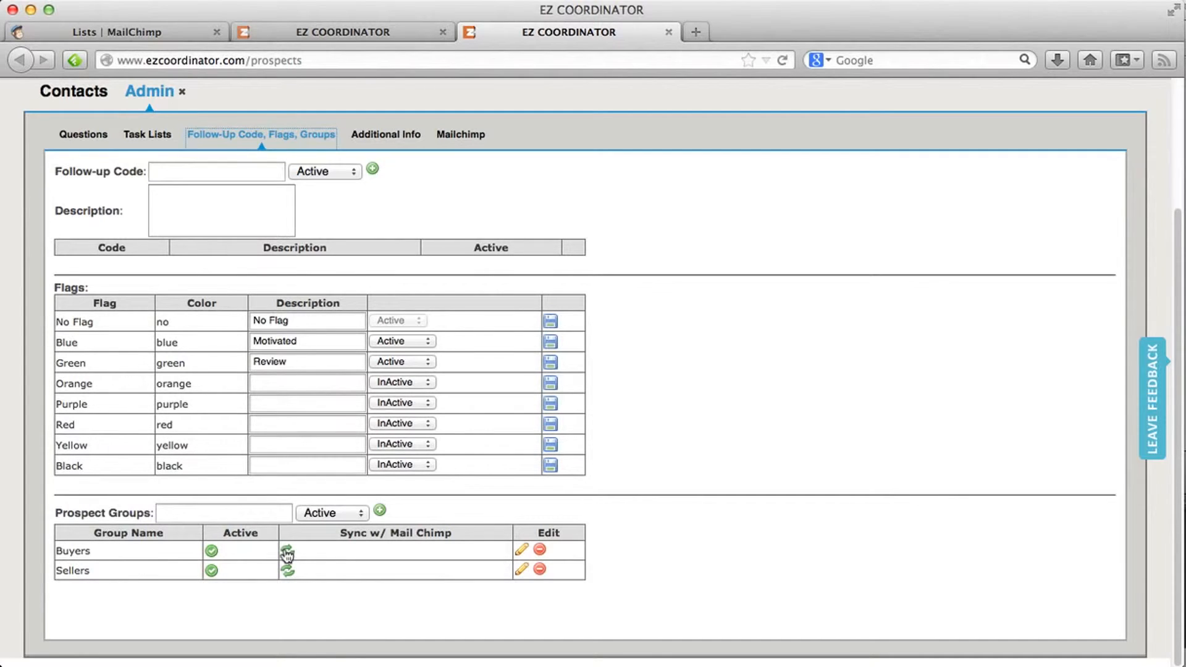
# Sync the Buyers group with MailChimp via its Sync icon and return to the top of the page
pyautogui.click(287, 551)
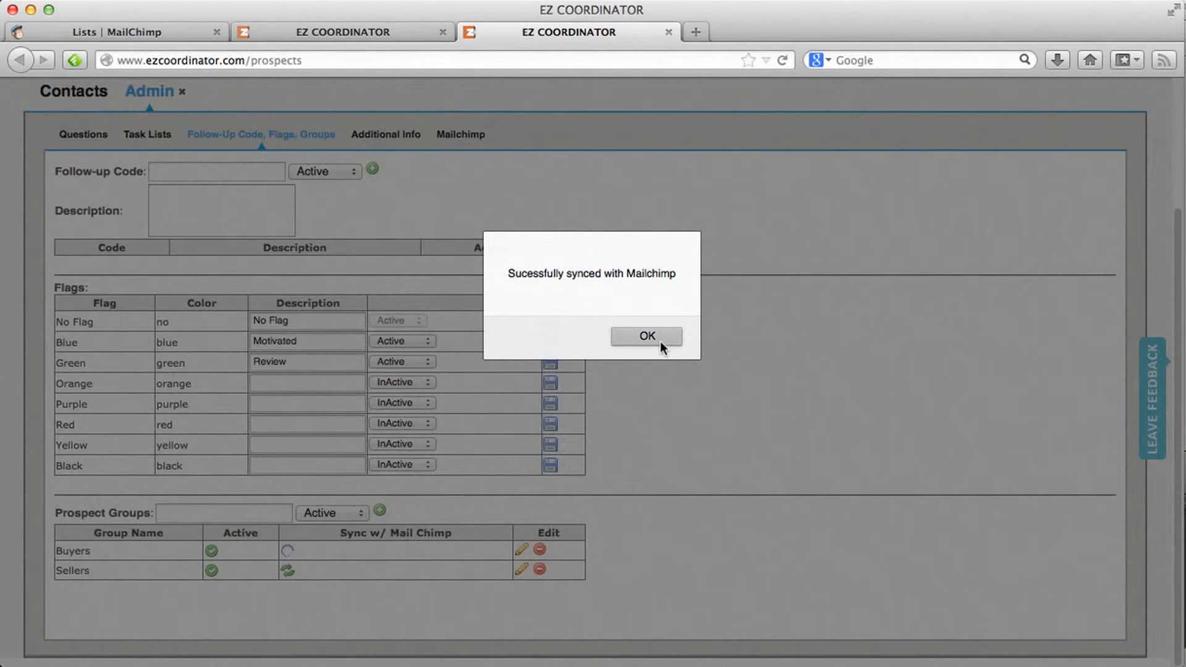
pyautogui.click(645, 336)
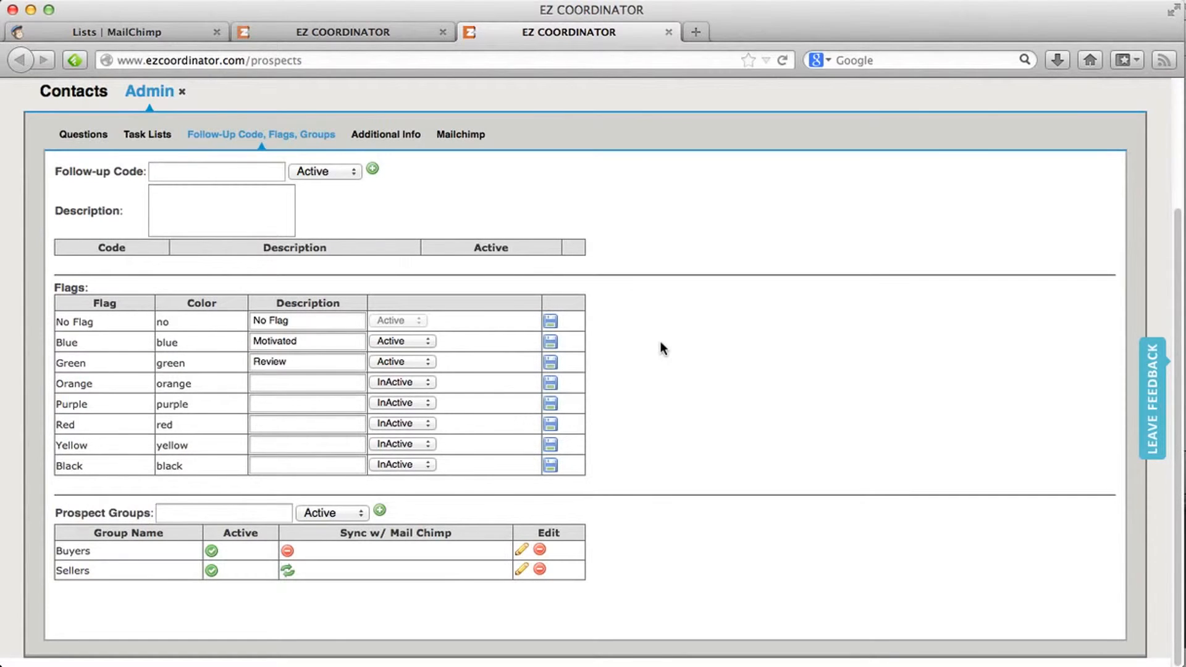
pyautogui.scroll(3)
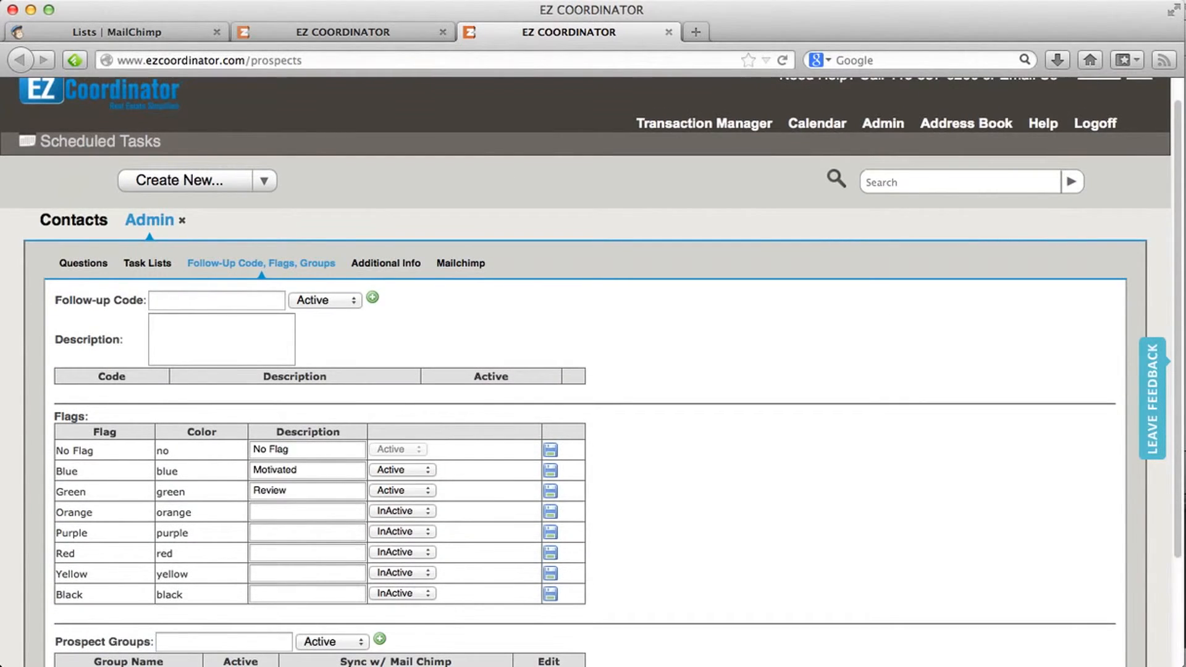
pyautogui.scroll(3)
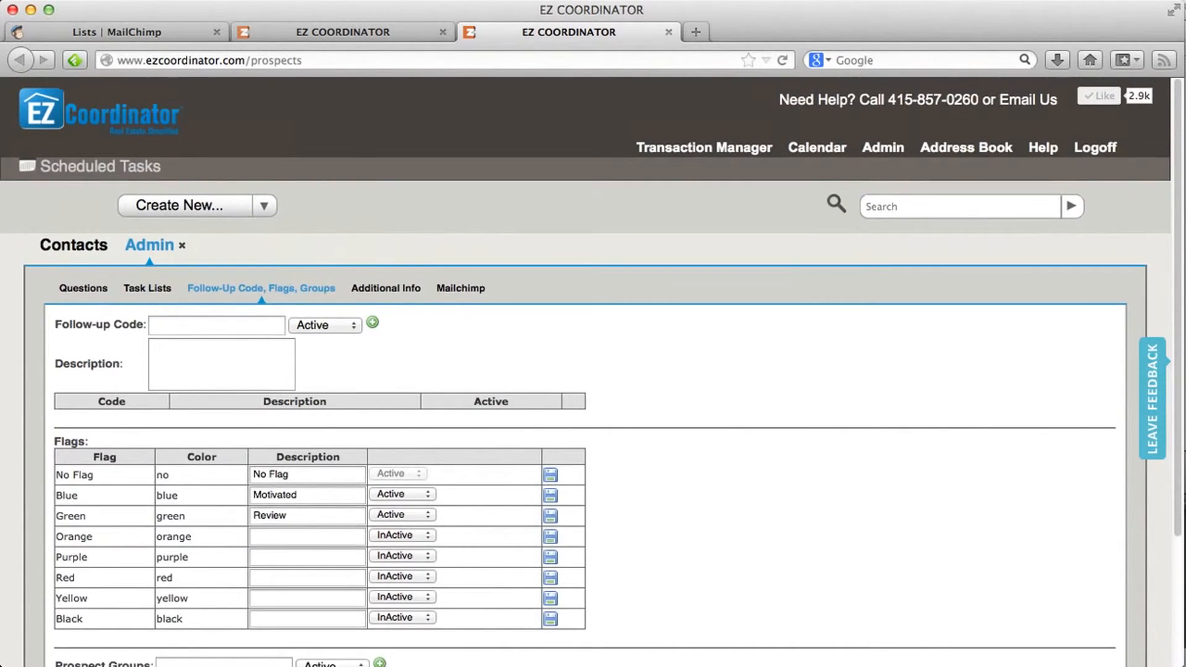
pyautogui.scroll(-3)
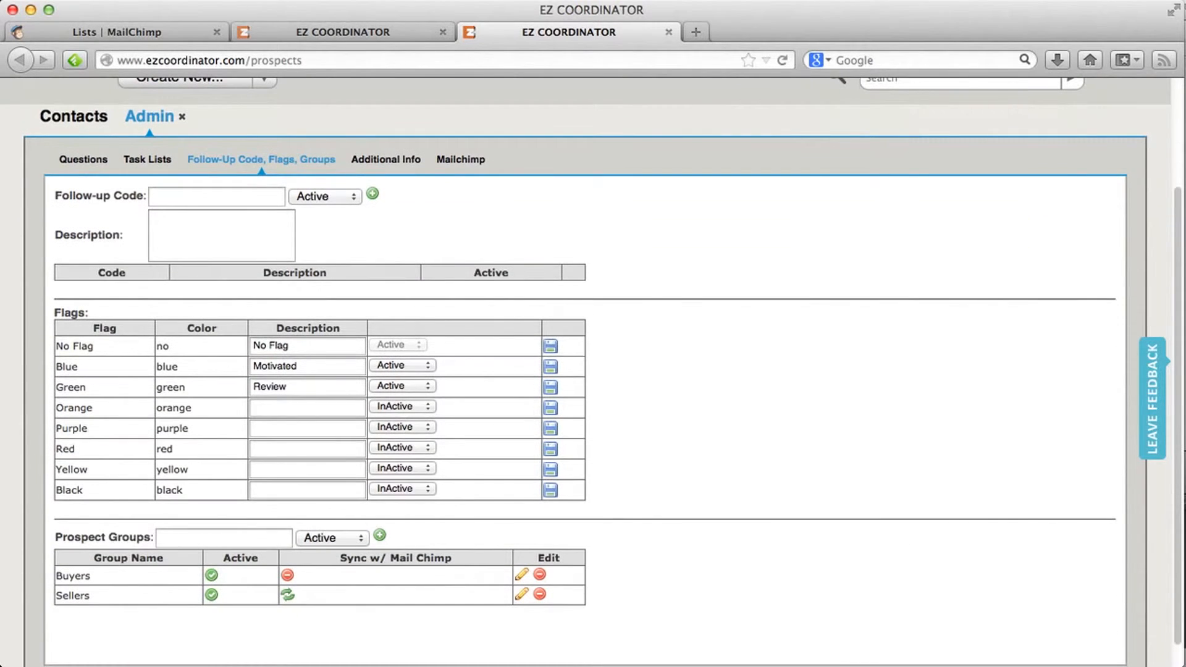
pyautogui.scroll(3)
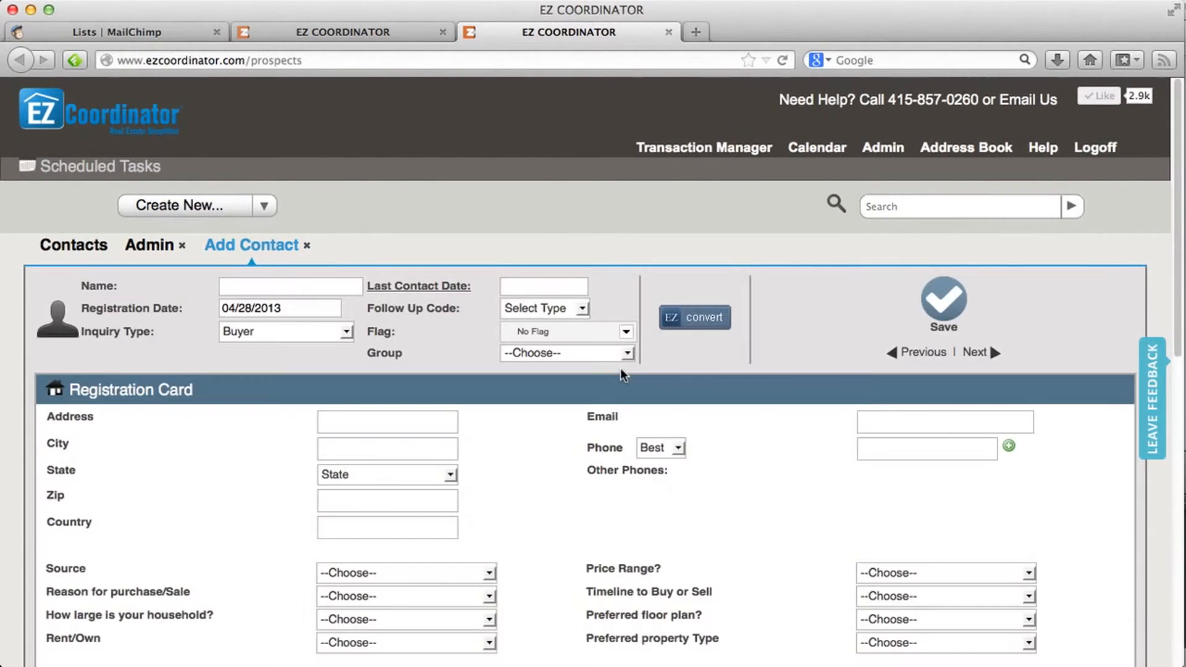
pyautogui.click(289, 285)
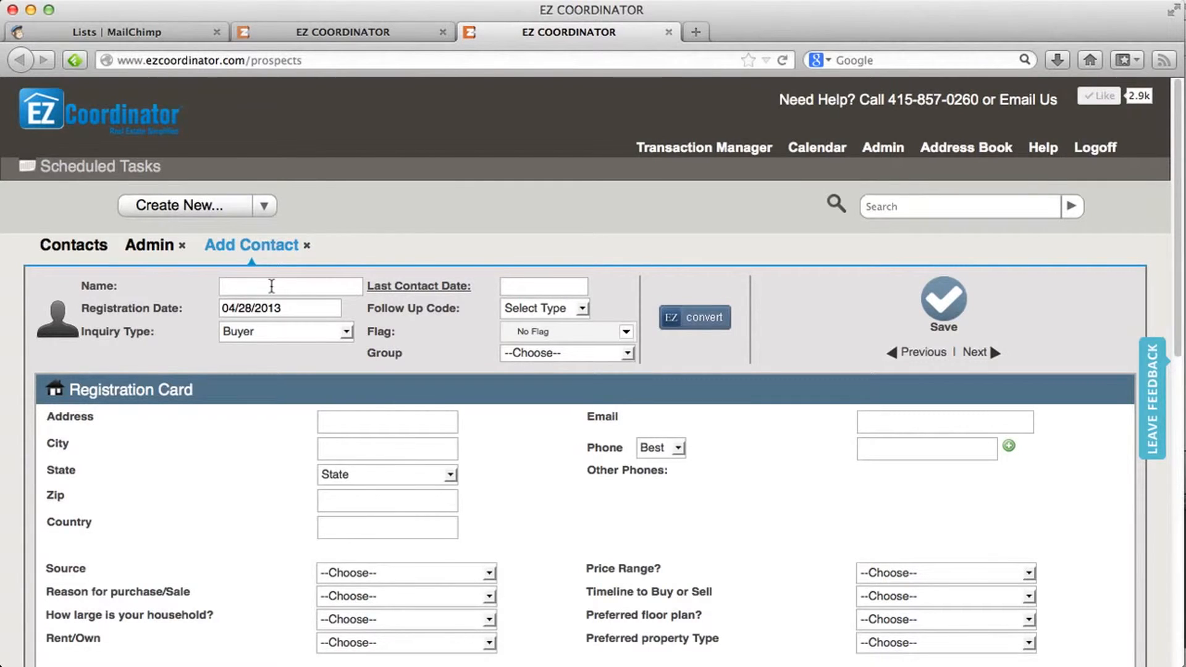
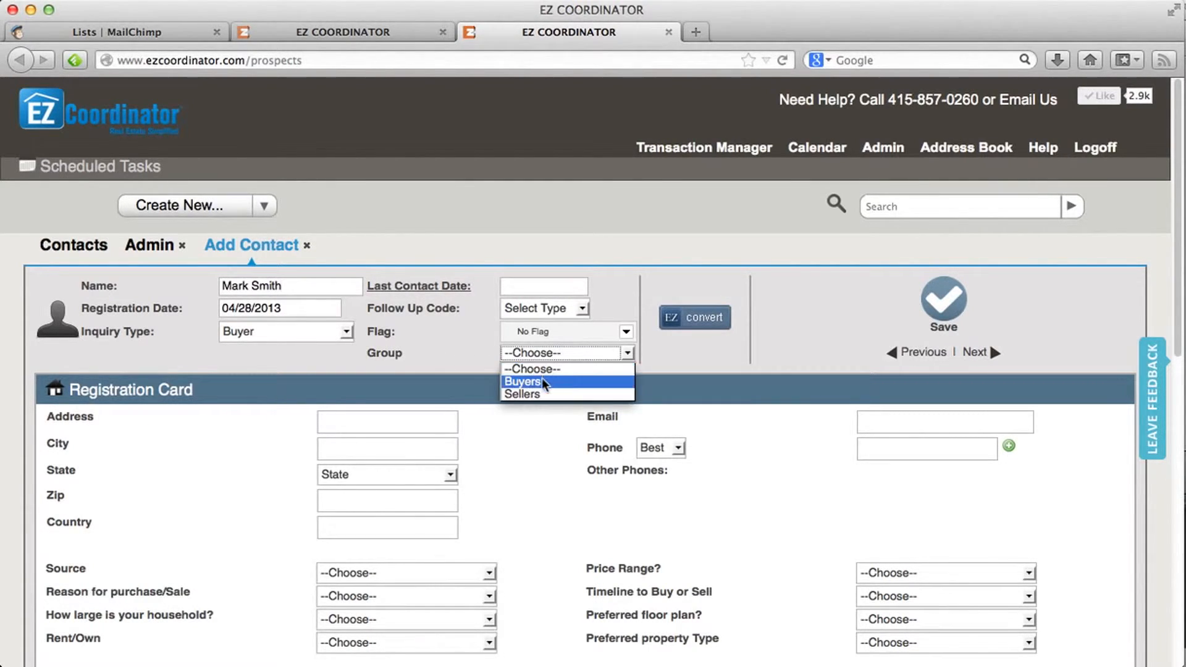
pyautogui.click(522, 382)
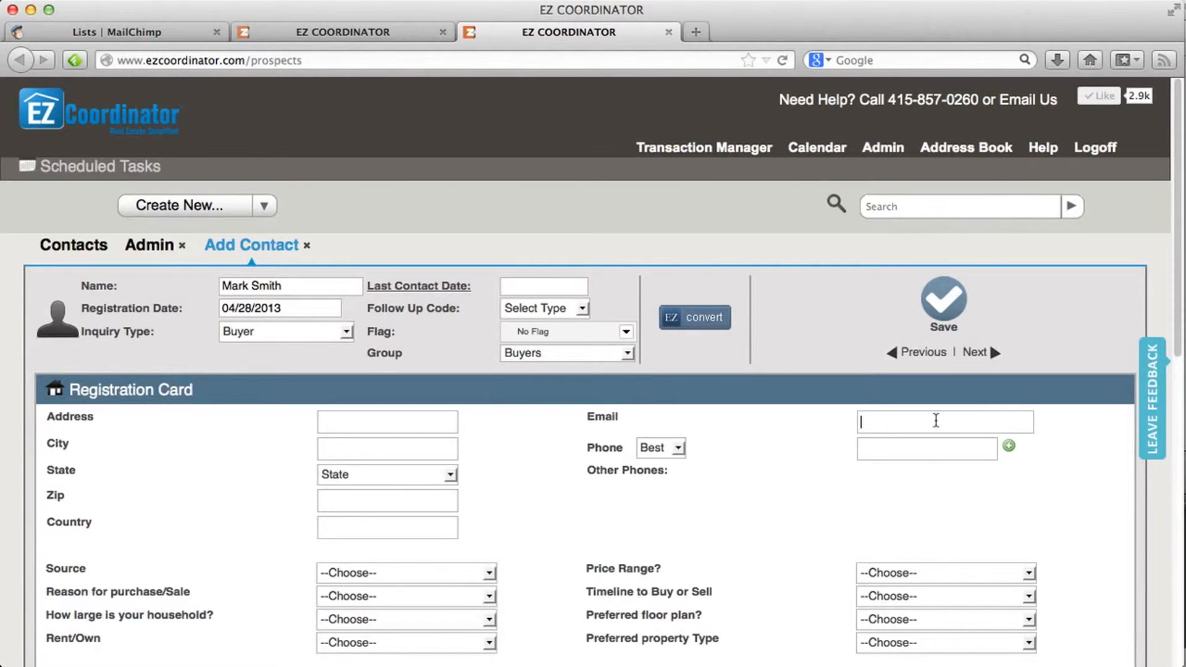
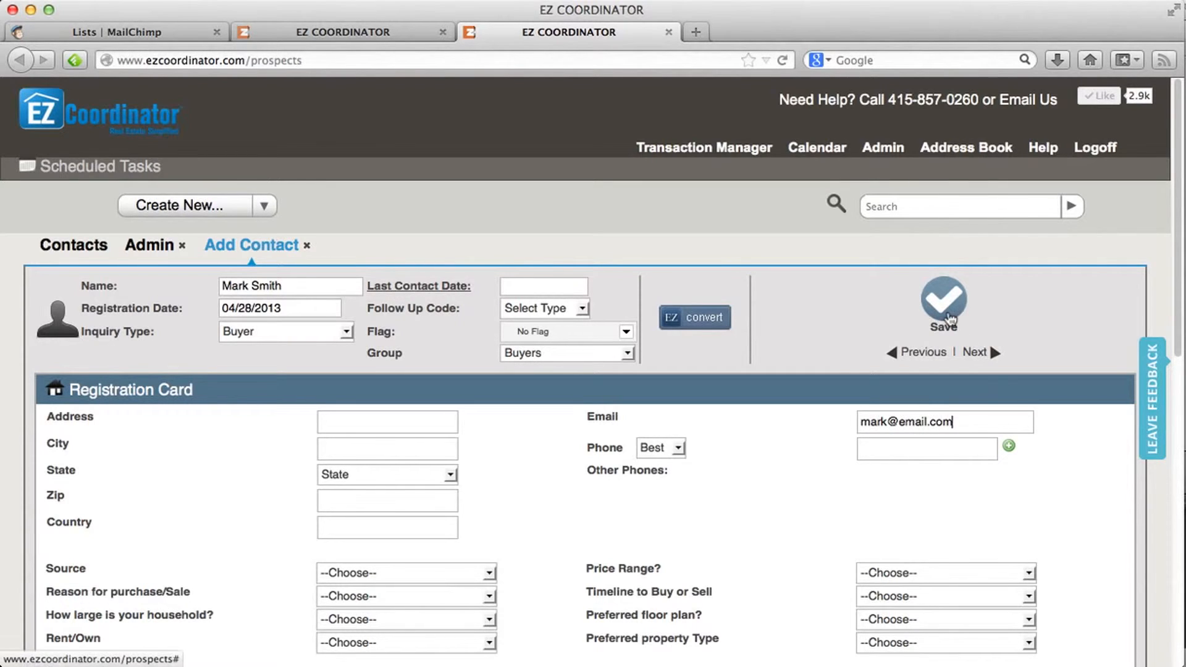
# Save the contact, acknowledge the 'Contact synced with Mailchimp' alert and return to MailChimp
pyautogui.click(943, 298)
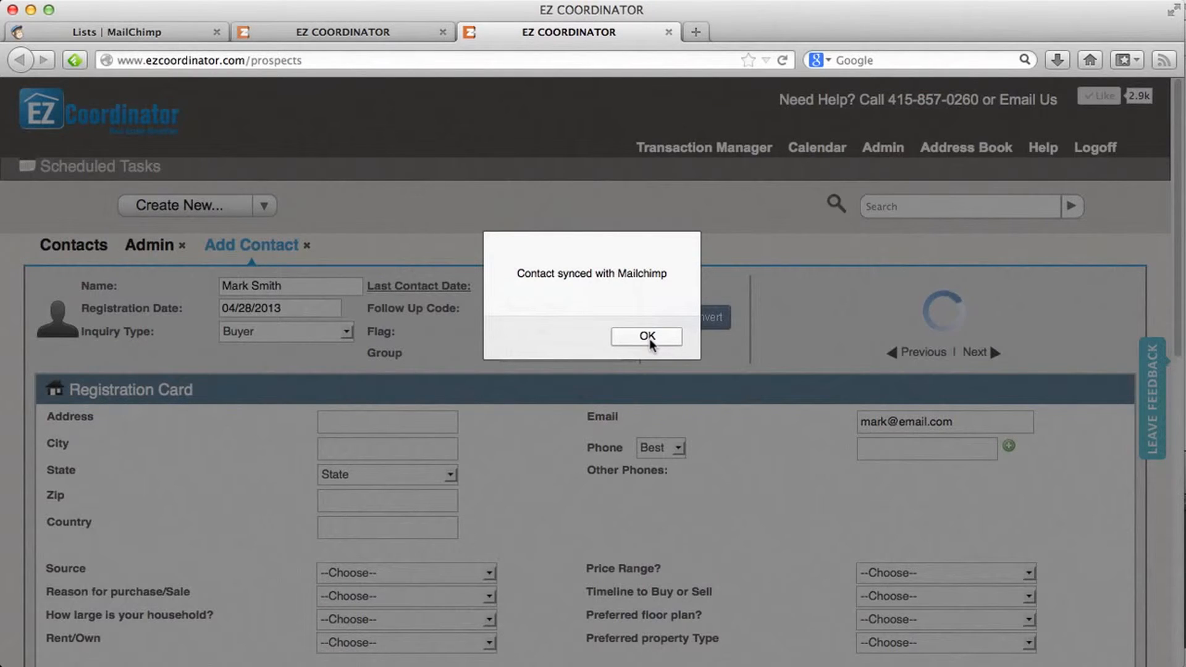
pyautogui.click(645, 336)
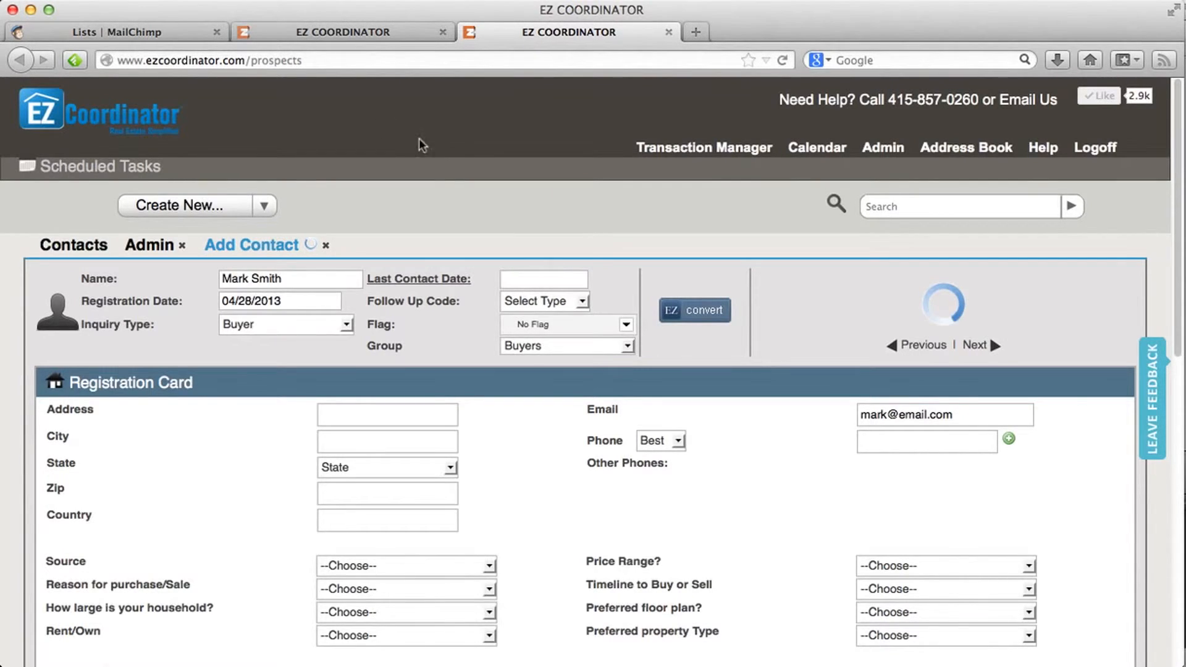
pyautogui.click(129, 32)
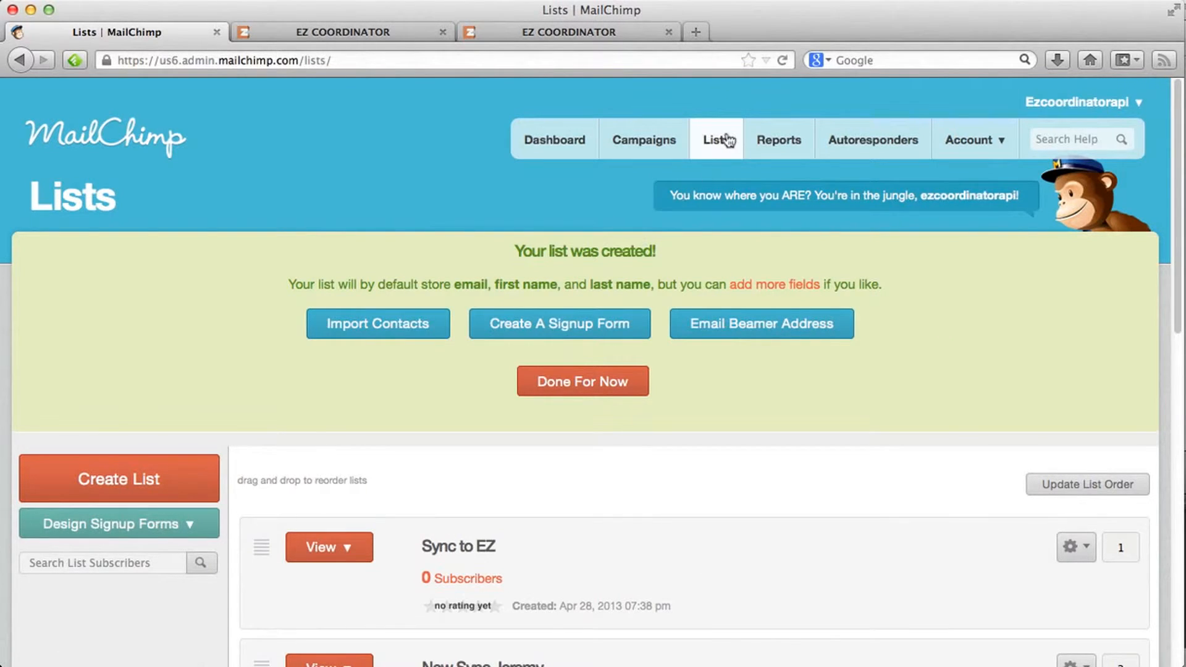
# Reload the Lists overview and go into the Sync to EZ list's Groups page
pyautogui.click(715, 139)
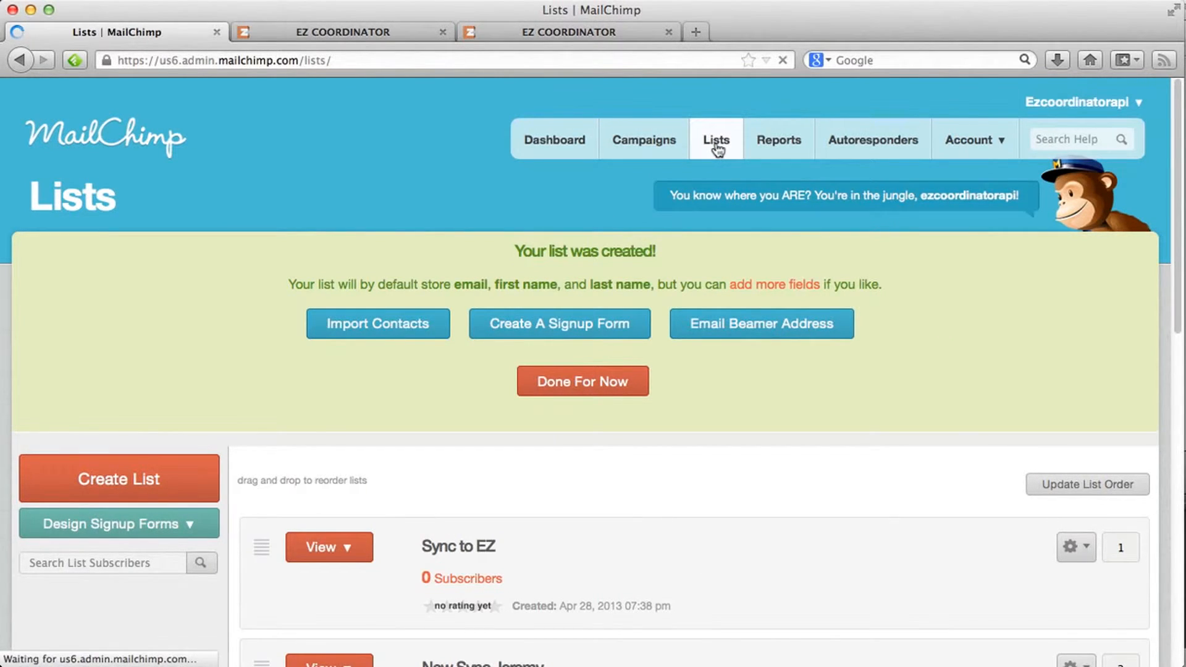
pyautogui.click(582, 380)
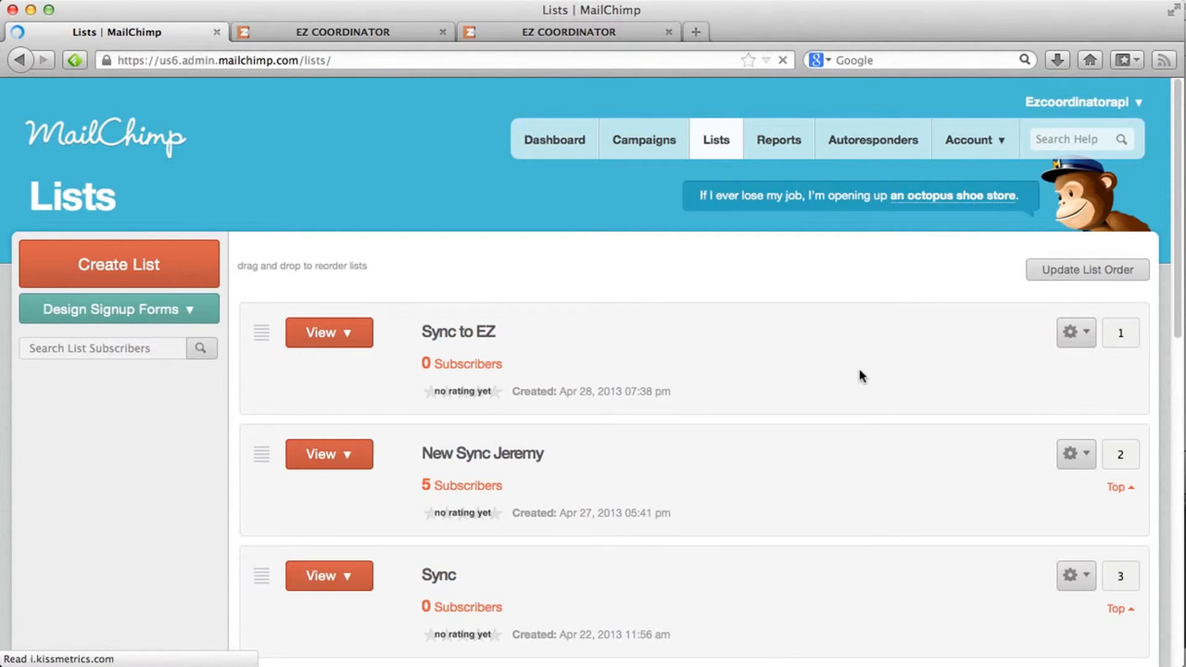
pyautogui.click(1070, 332)
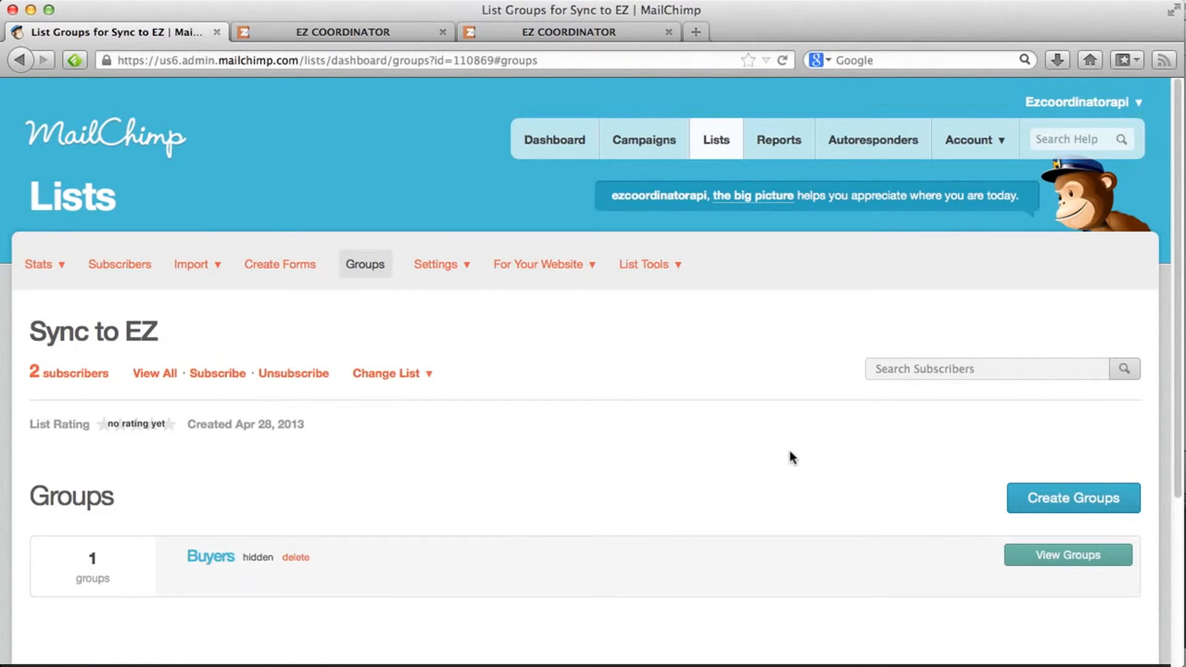
pyautogui.moveTo(1012, 575)
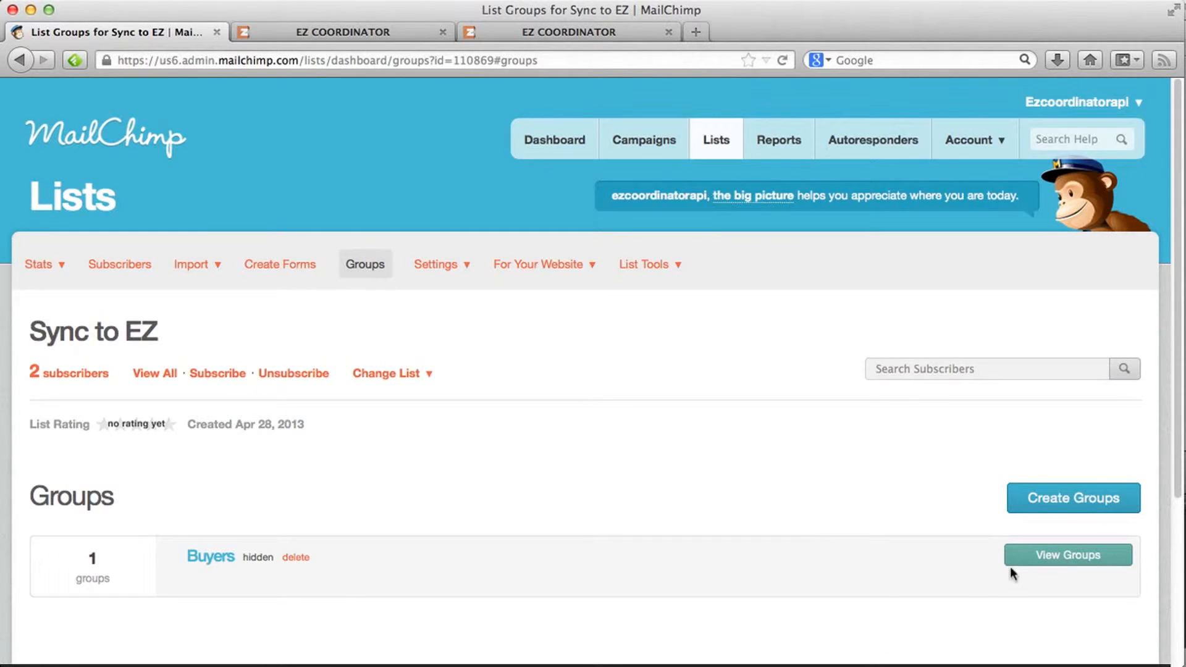
pyautogui.click(1068, 555)
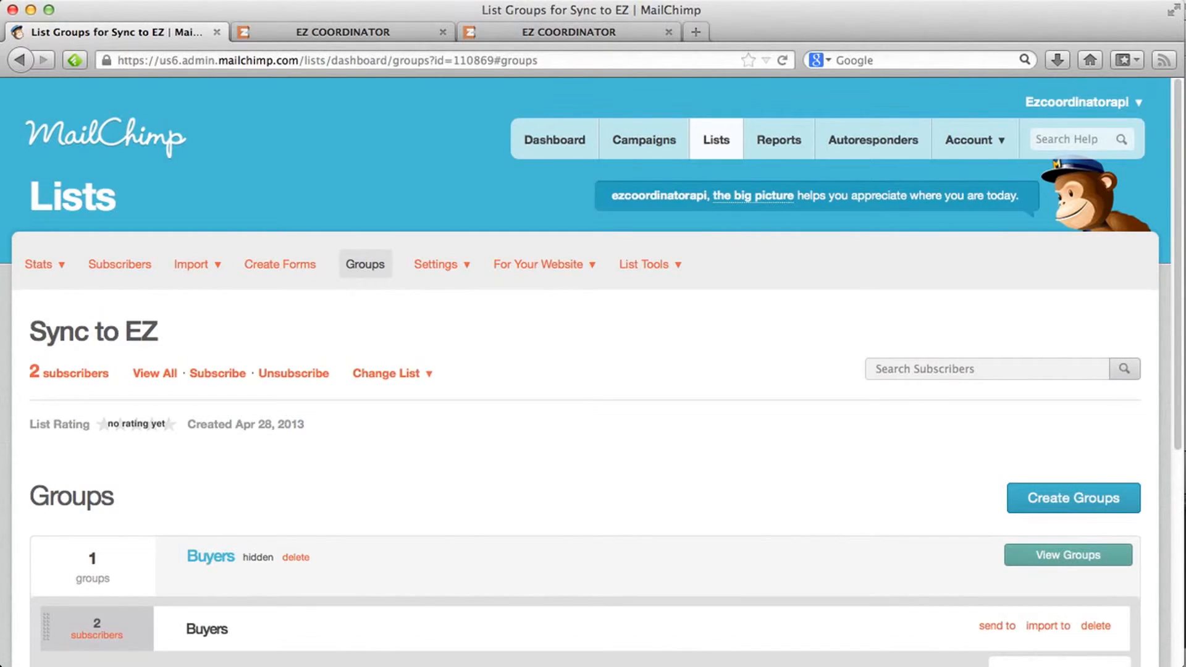
pyautogui.scroll(-3)
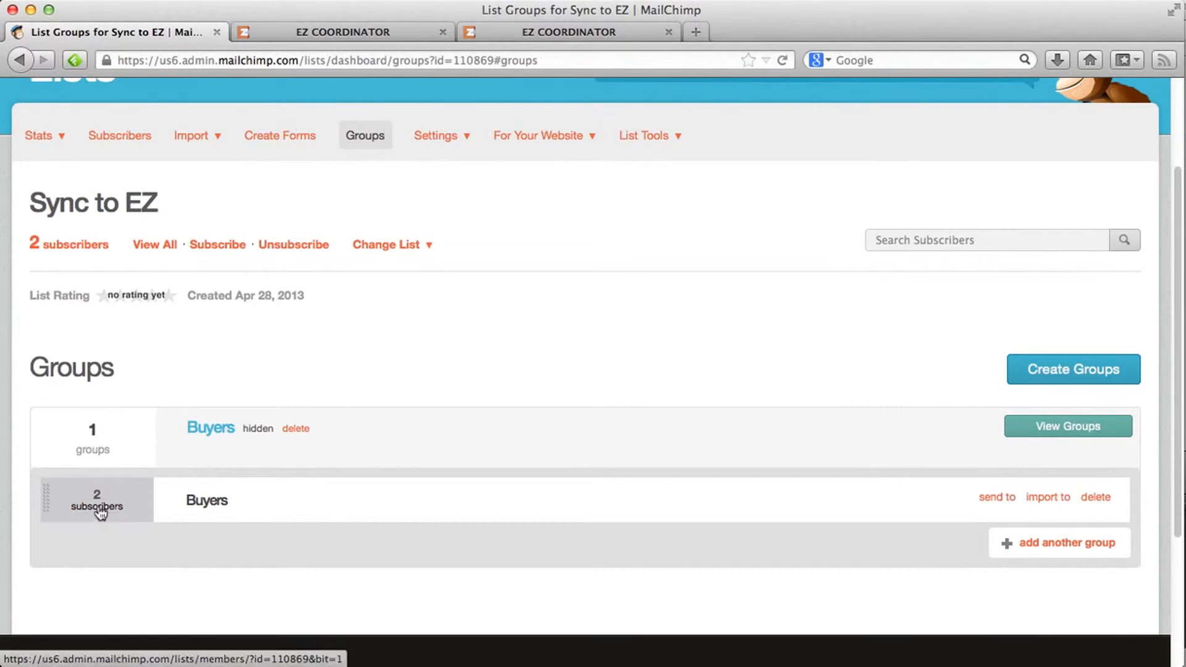
pyautogui.click(95, 500)
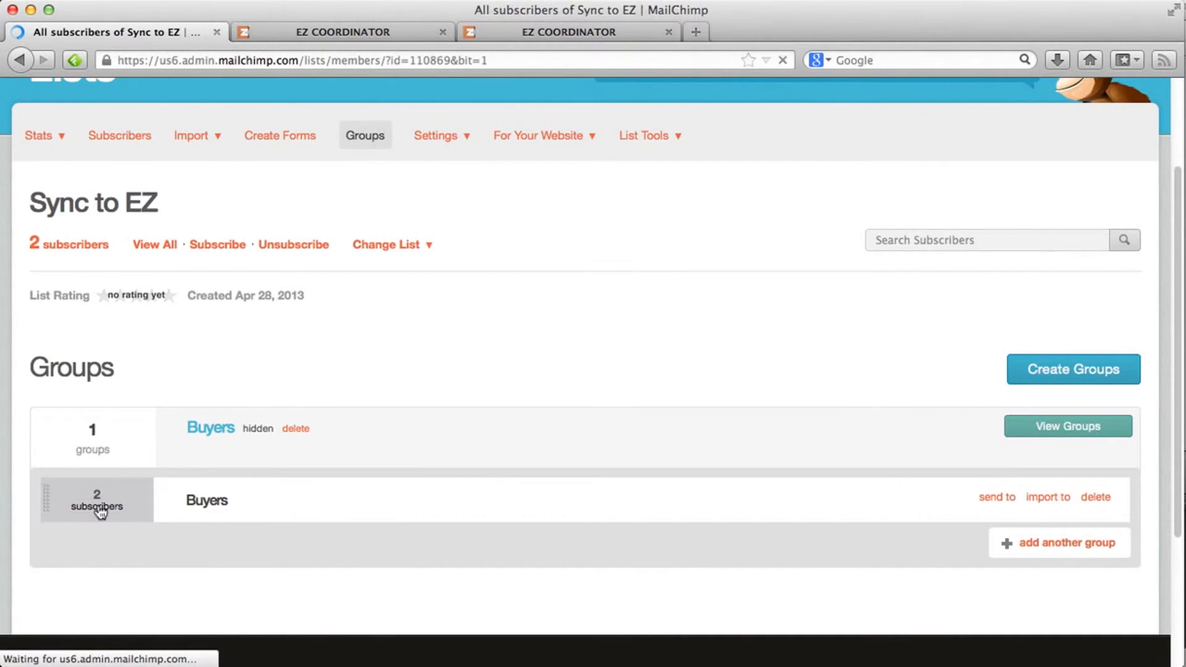
pyautogui.click(120, 136)
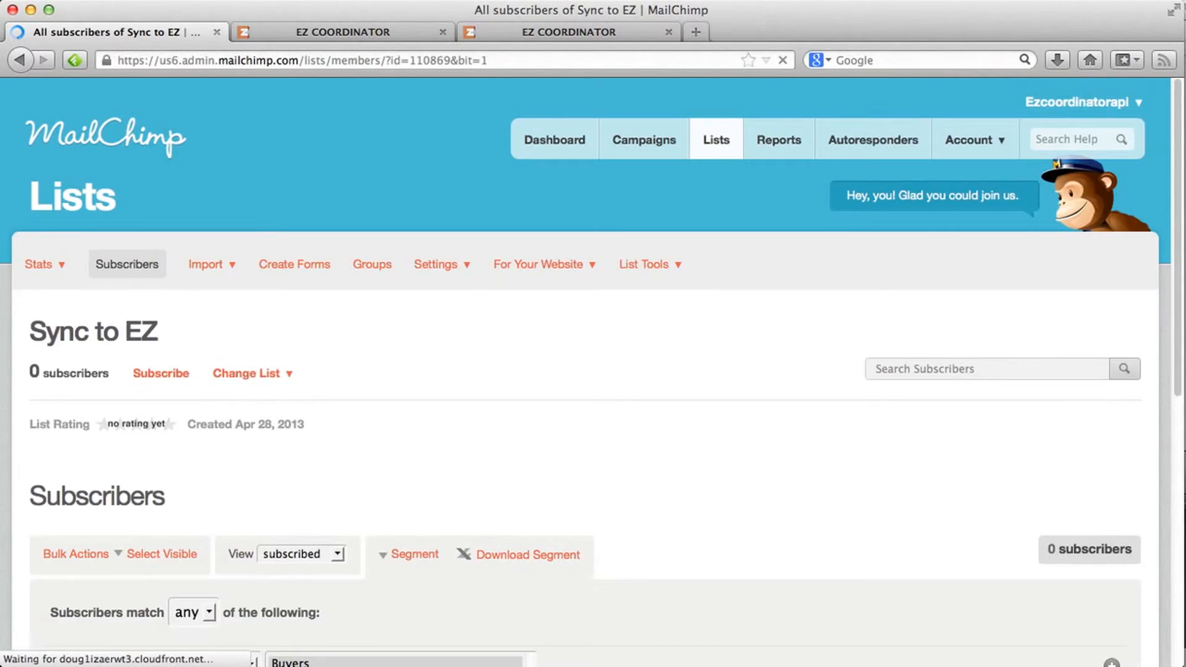
pyautogui.scroll(-3)
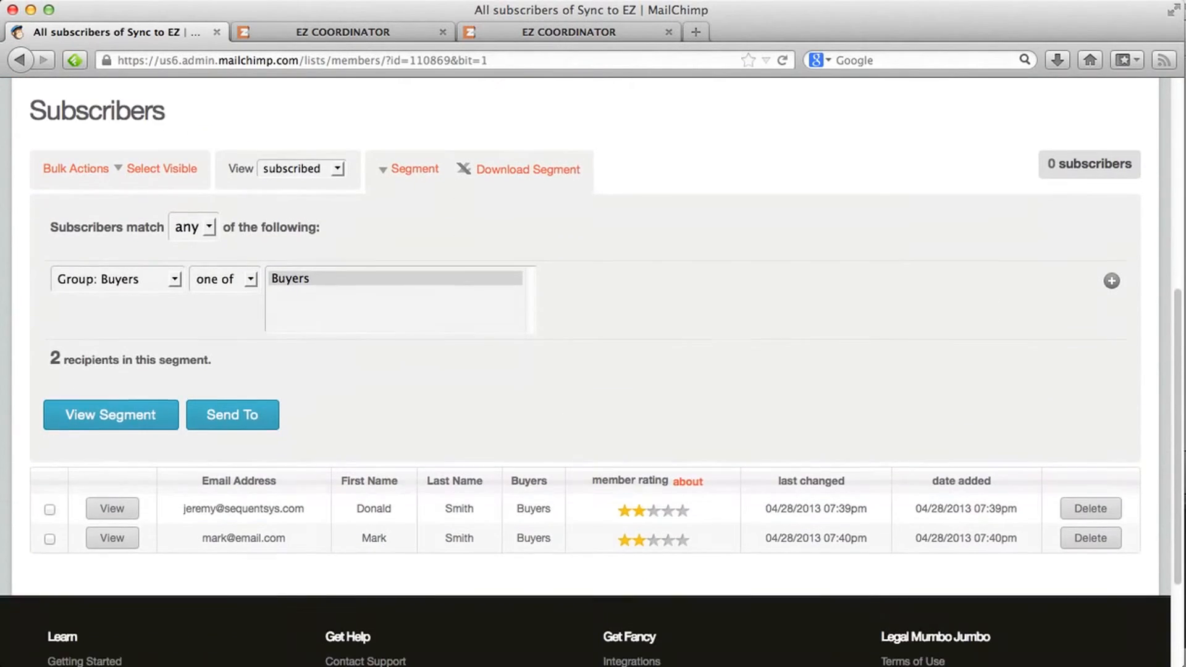
pyautogui.moveTo(257, 537)
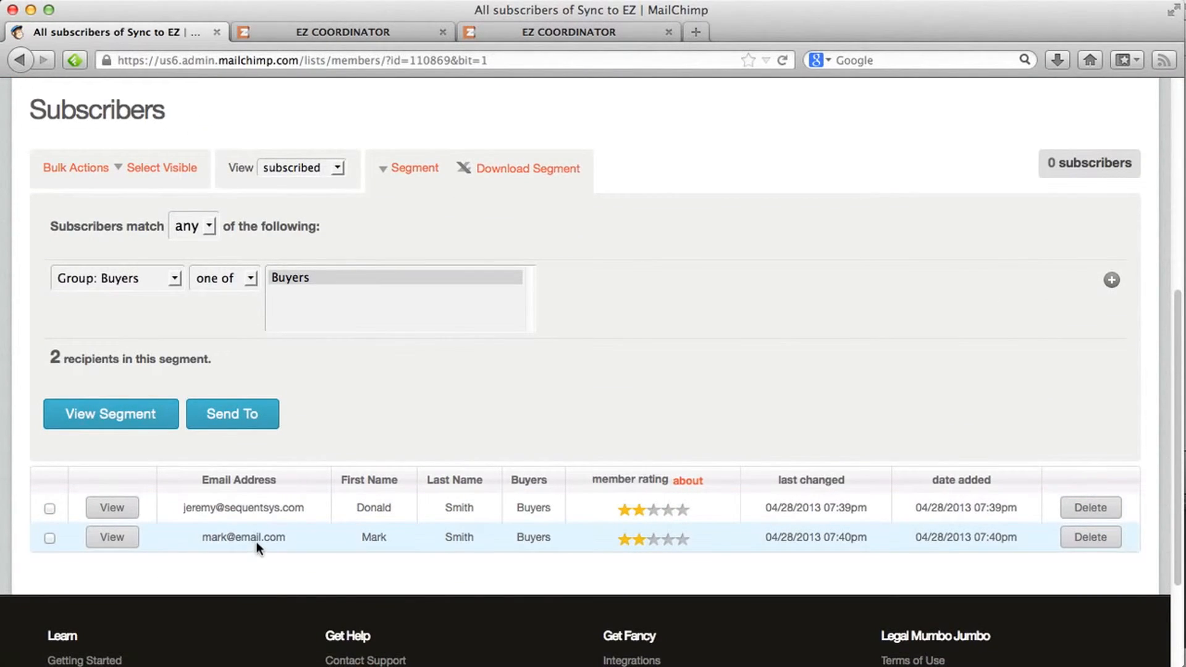
pyautogui.moveTo(283, 547)
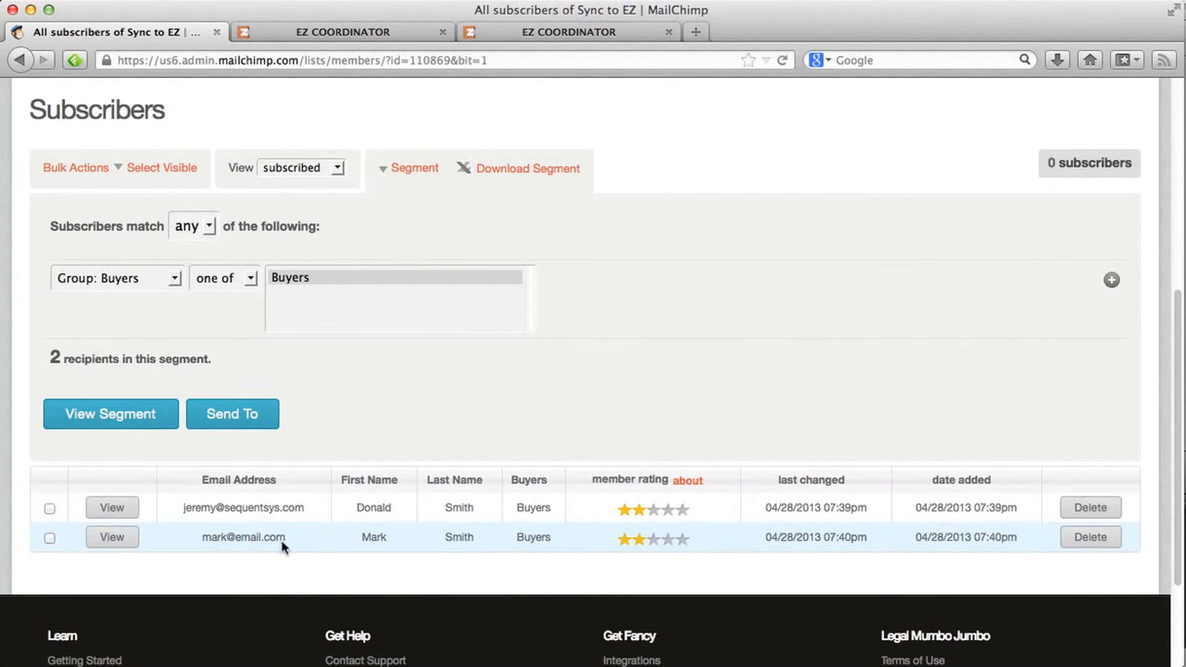
pyautogui.moveTo(285, 515)
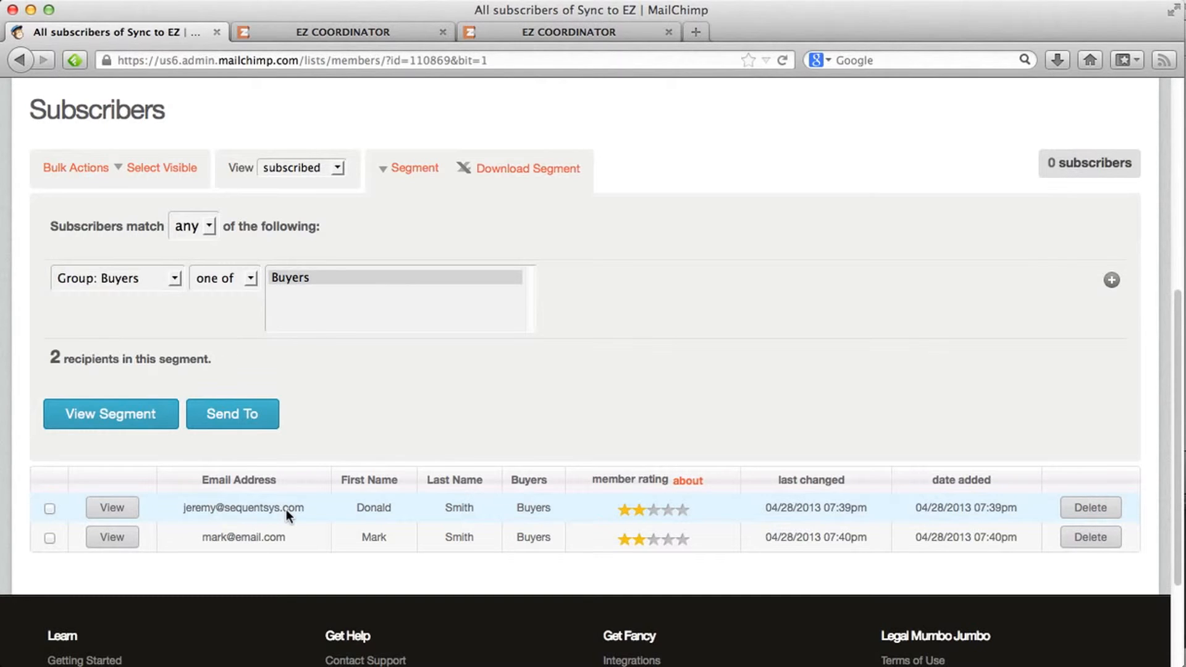
pyautogui.moveTo(417, 426)
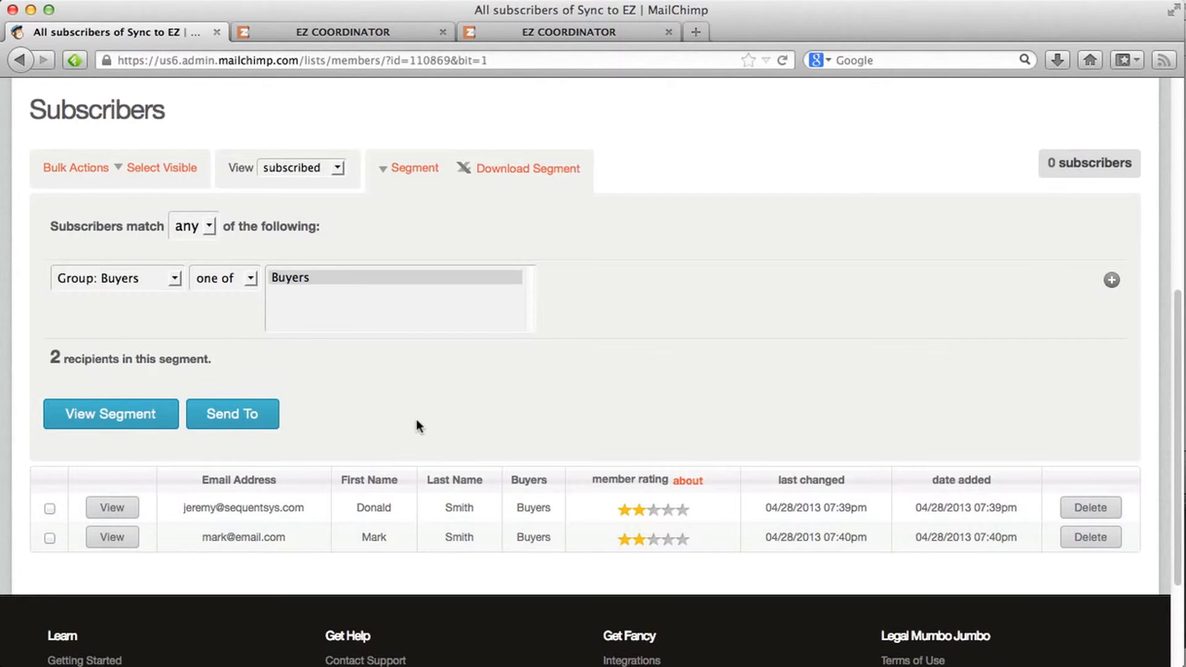
pyautogui.scroll(3)
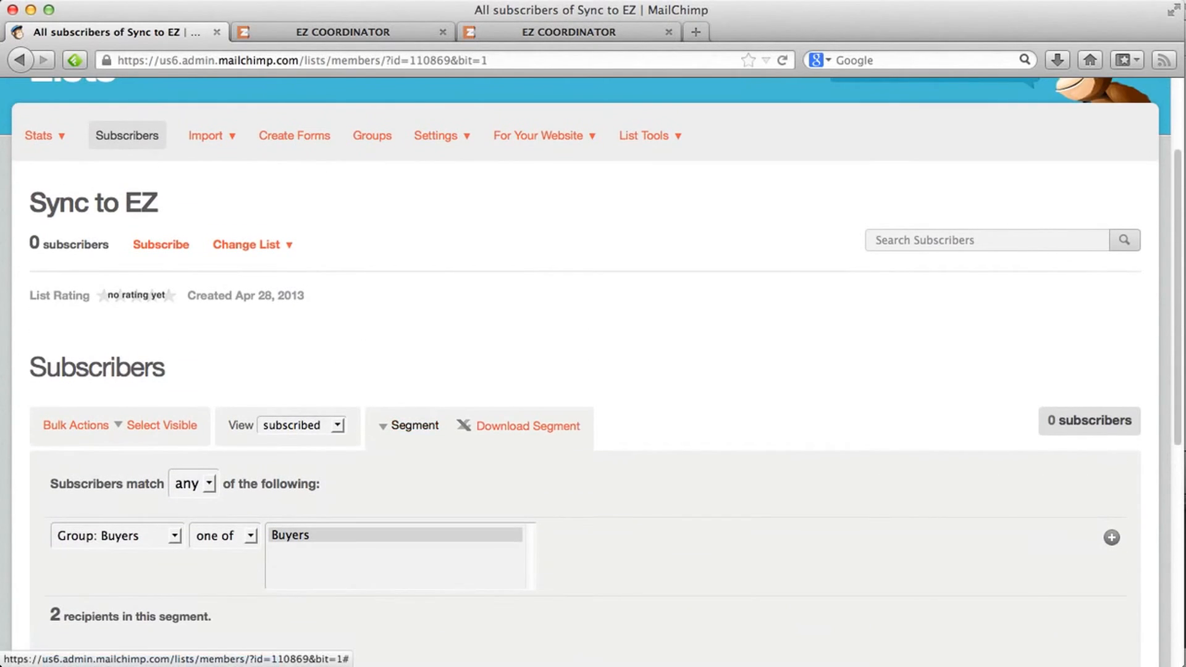
pyautogui.click(568, 32)
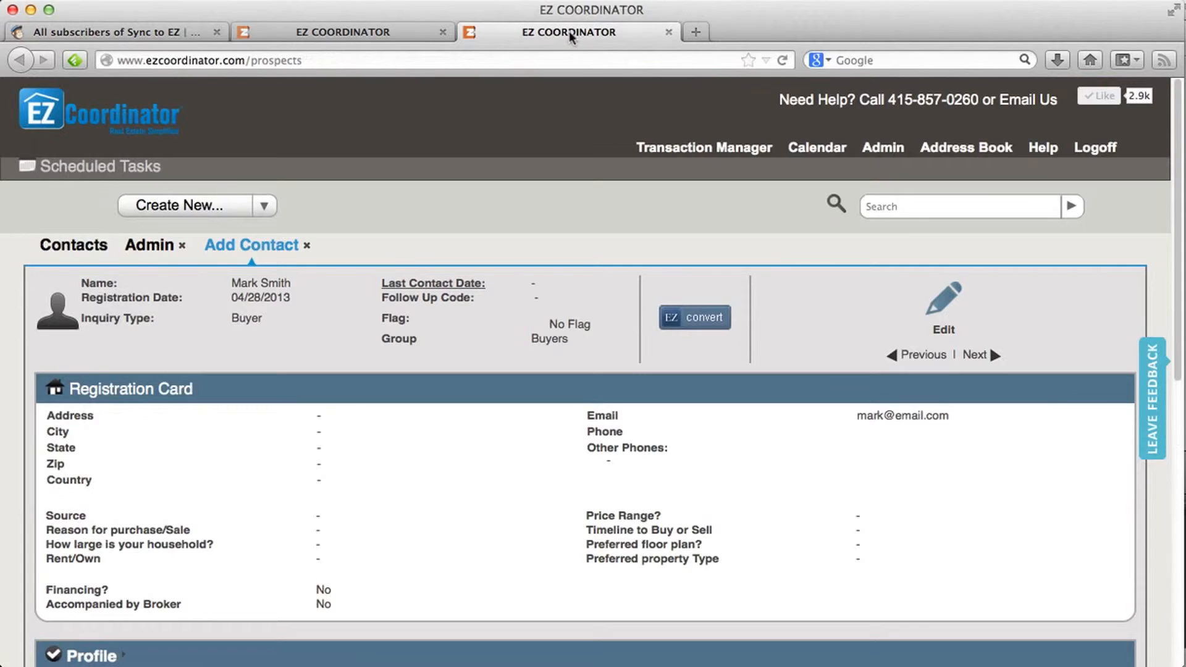
pyautogui.moveTo(476, 370)
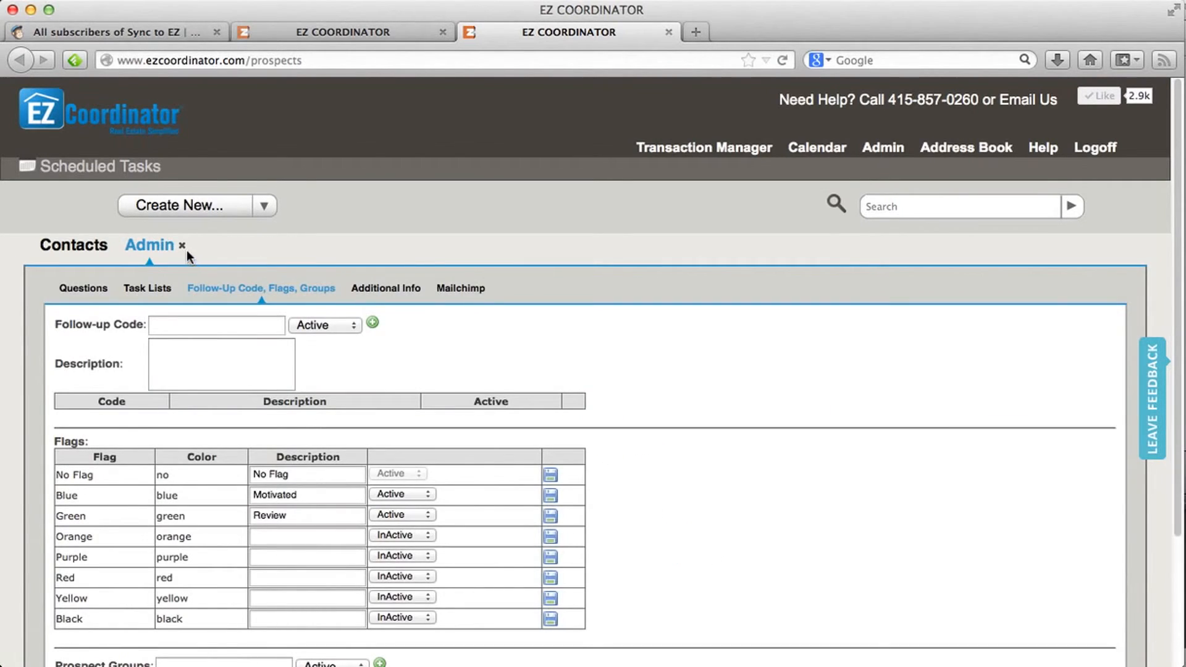
pyautogui.click(183, 244)
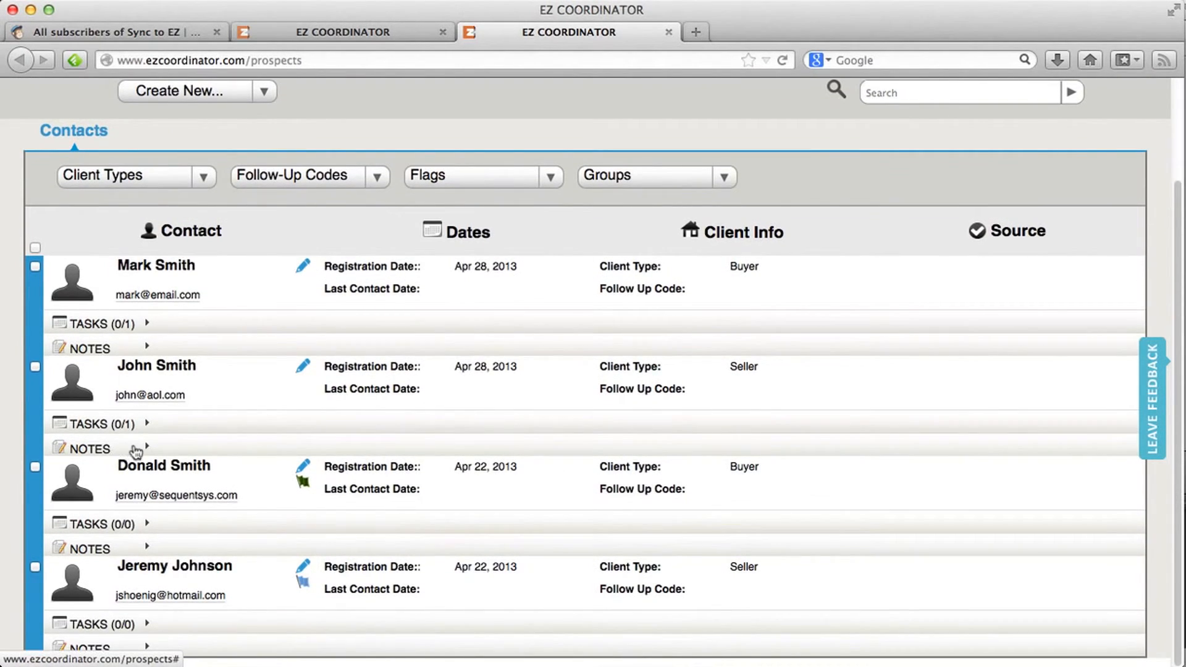
pyautogui.moveTo(168, 363)
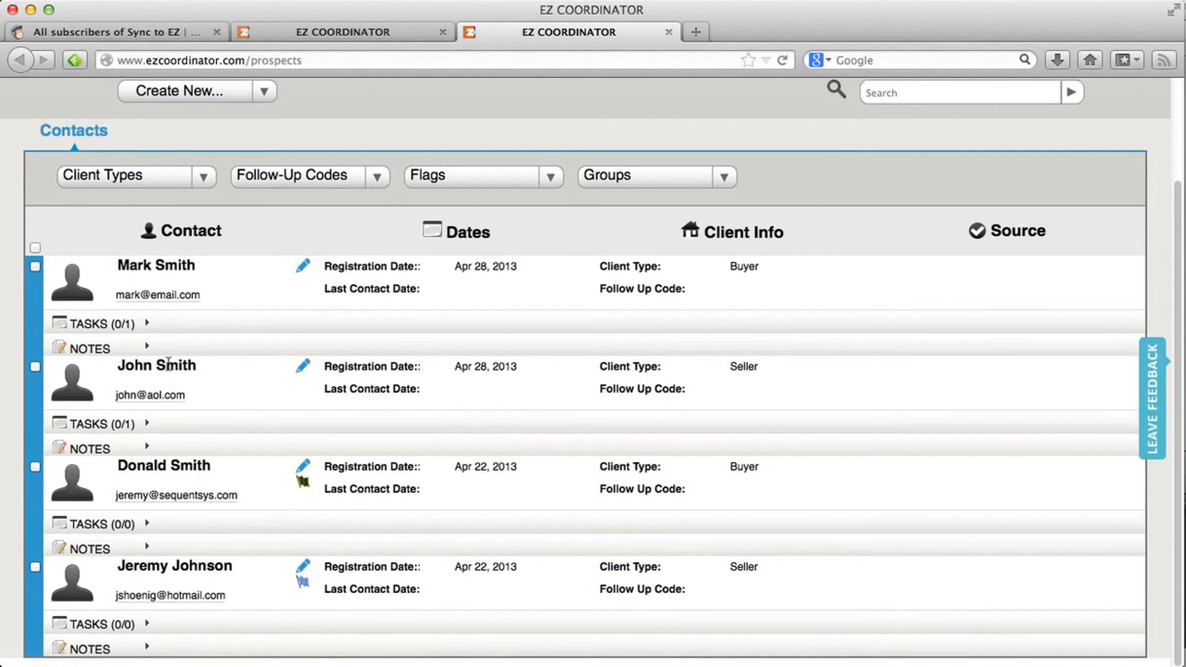
pyautogui.moveTo(130, 450)
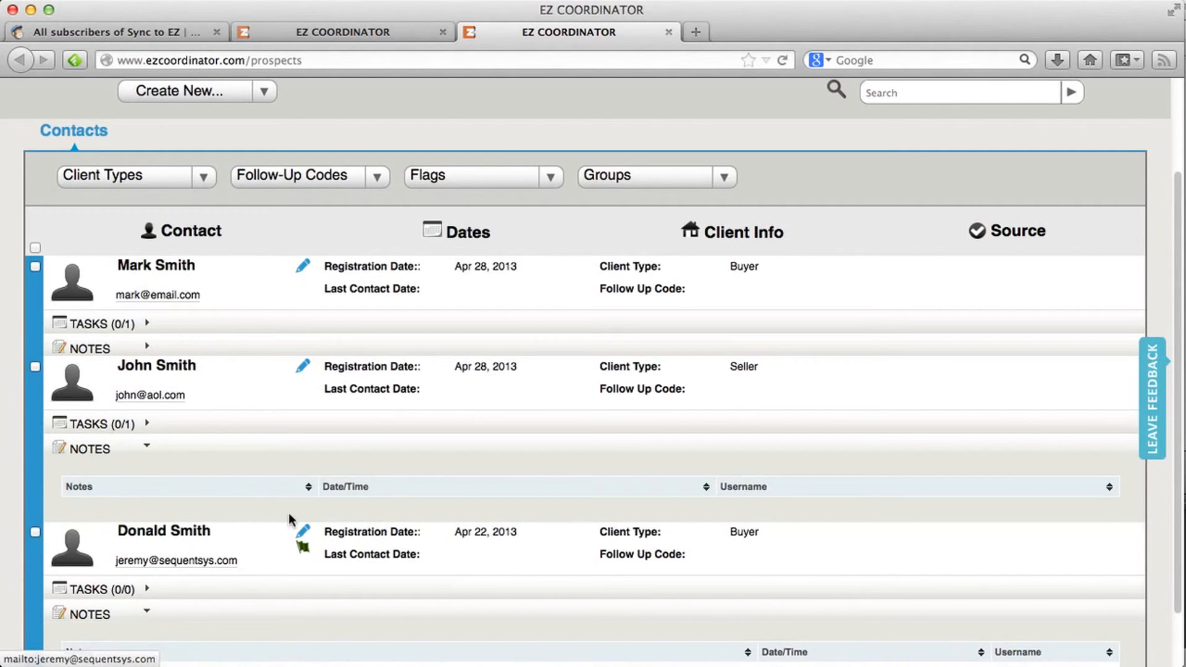
pyautogui.scroll(-3)
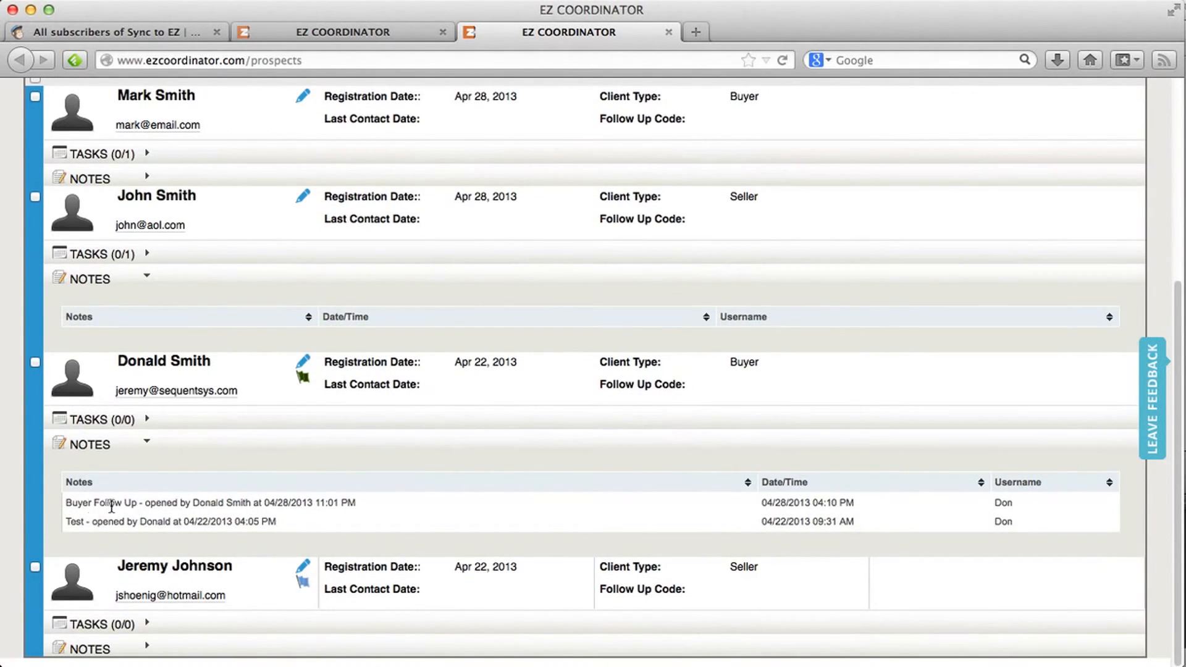
pyautogui.moveTo(97, 514)
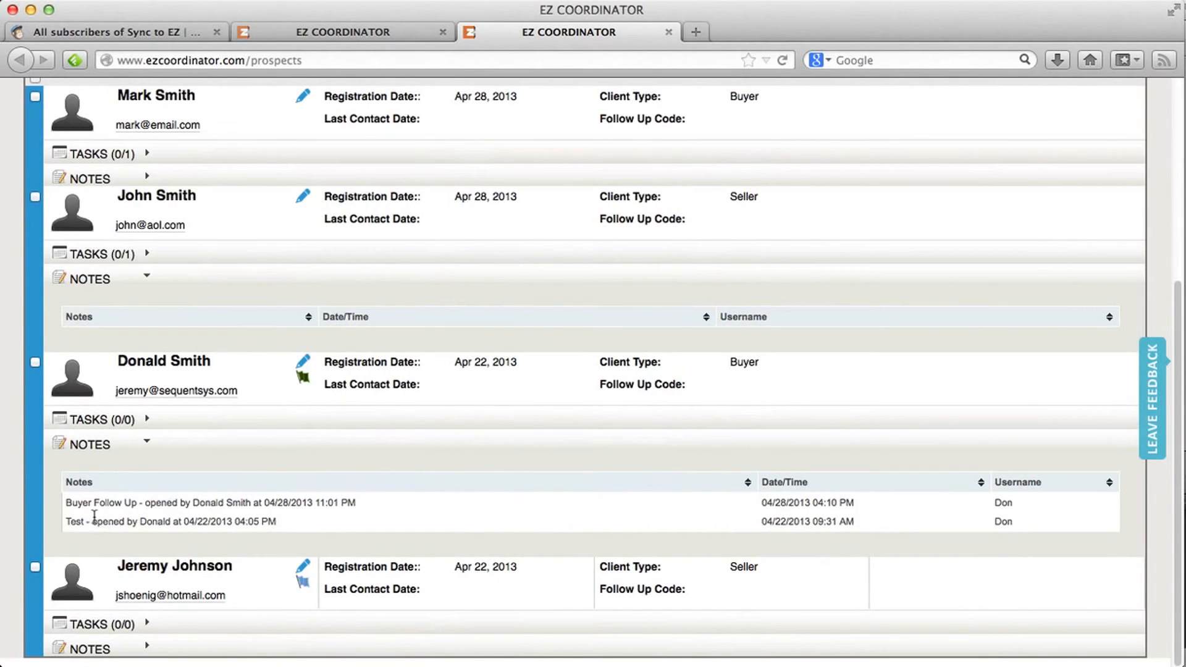